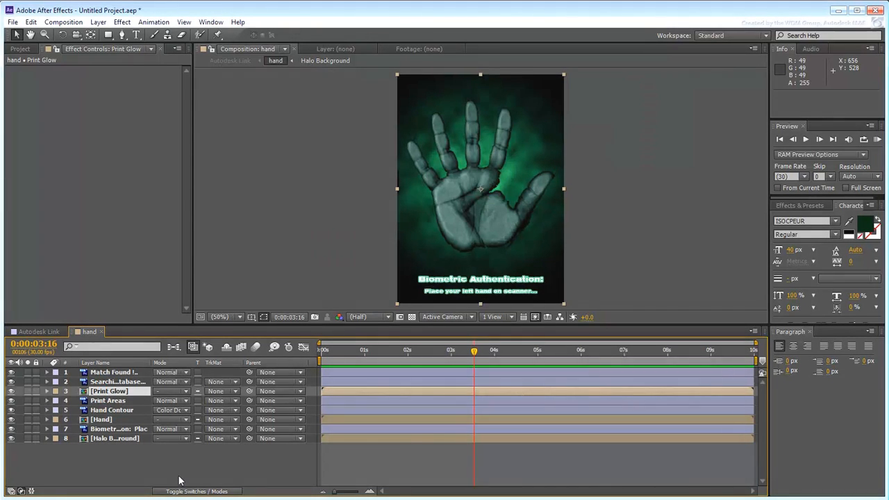
- Inspect the Hand Contour, Print Areas and Print Glow layers and their transform properties
{"action": "left_click", "coordinate": [220, 317]}
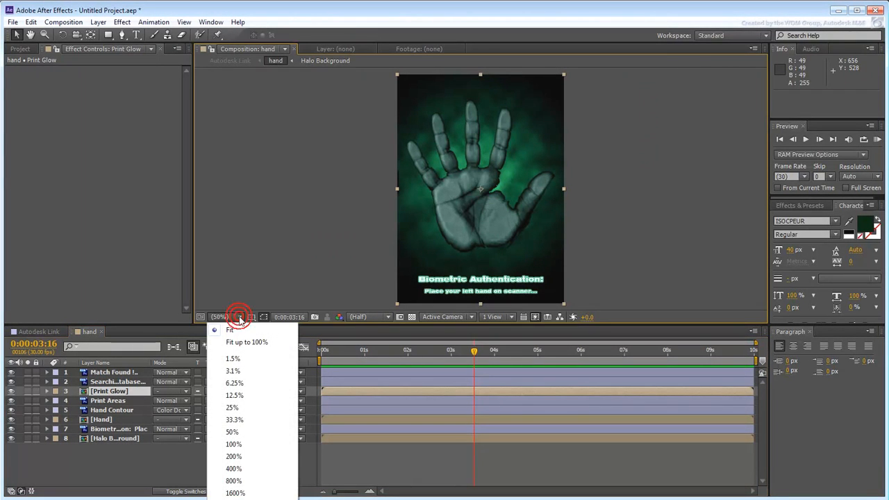
{"action": "left_click", "coordinate": [222, 317]}
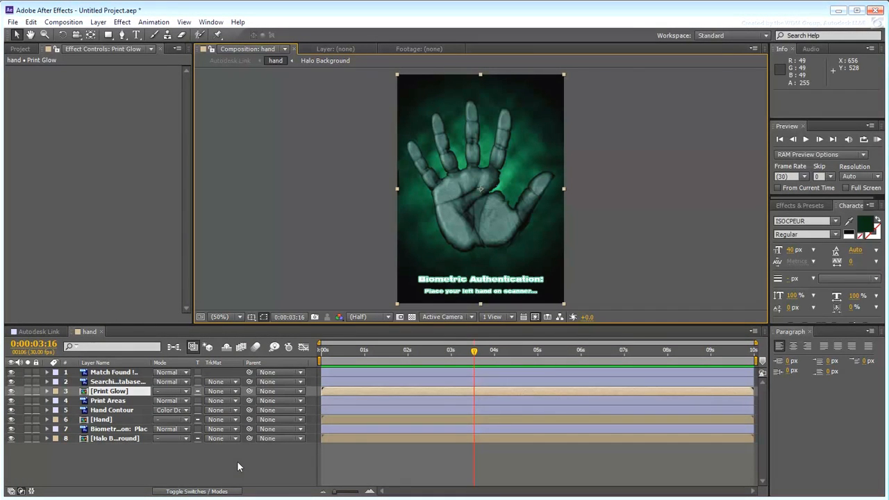
{"action": "left_click", "coordinate": [47, 410]}
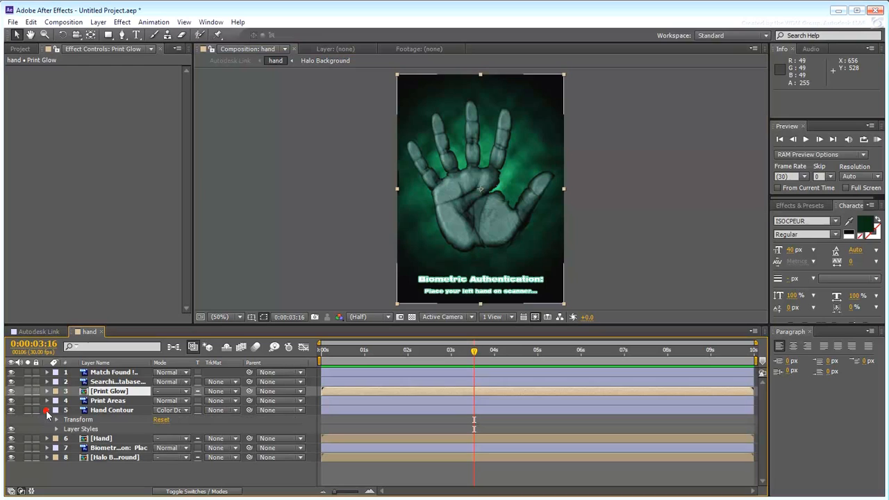
{"action": "left_click", "coordinate": [56, 420]}
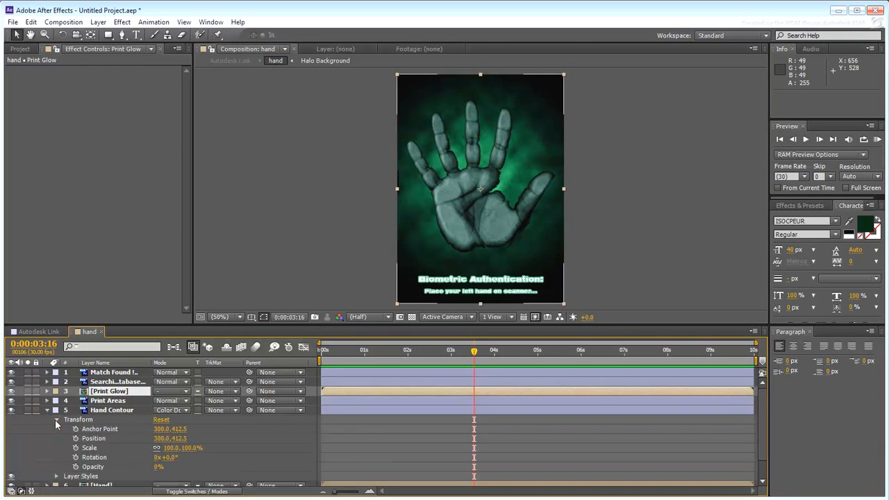
{"action": "mouse_move", "coordinate": [203, 480]}
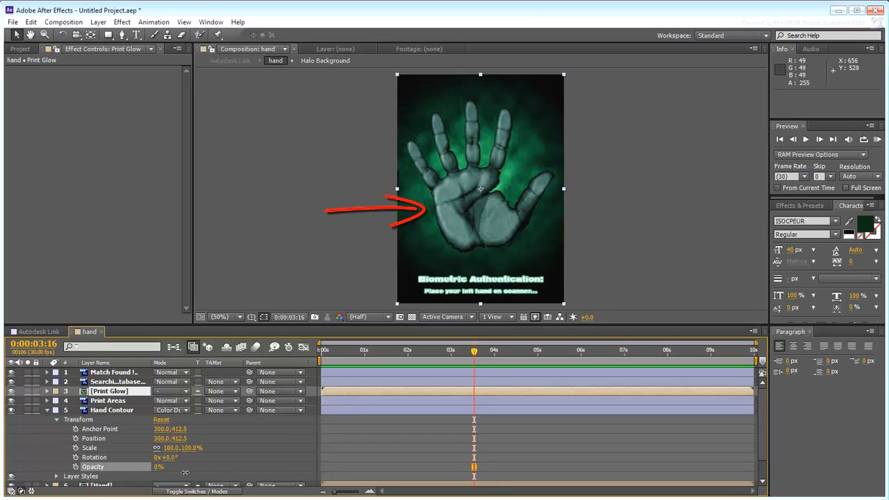
{"action": "left_click", "coordinate": [111, 410]}
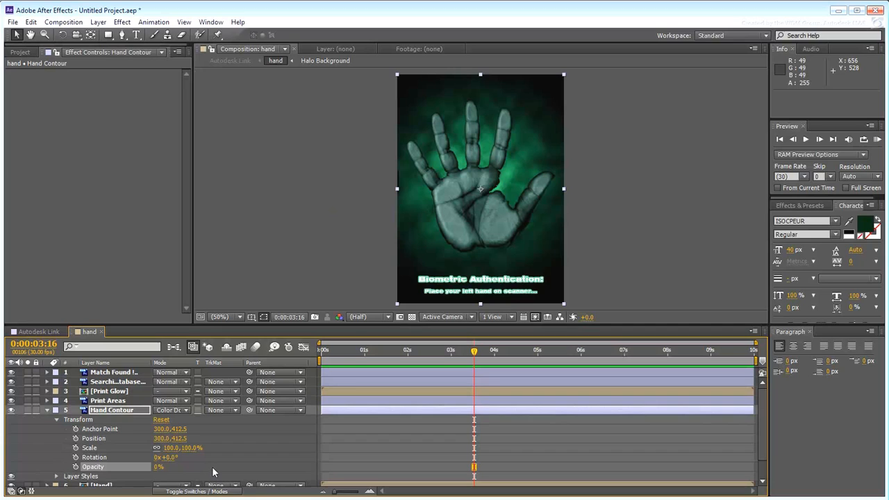
{"action": "mouse_move", "coordinate": [241, 472]}
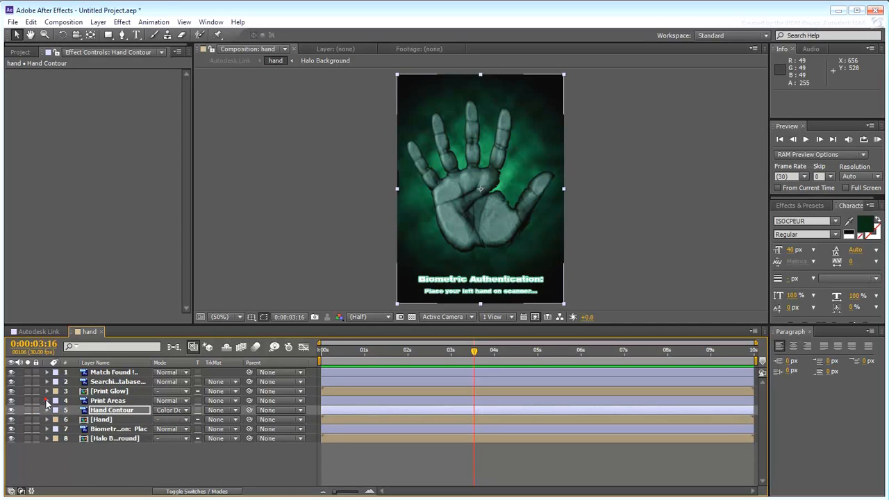
{"action": "left_click", "coordinate": [47, 399]}
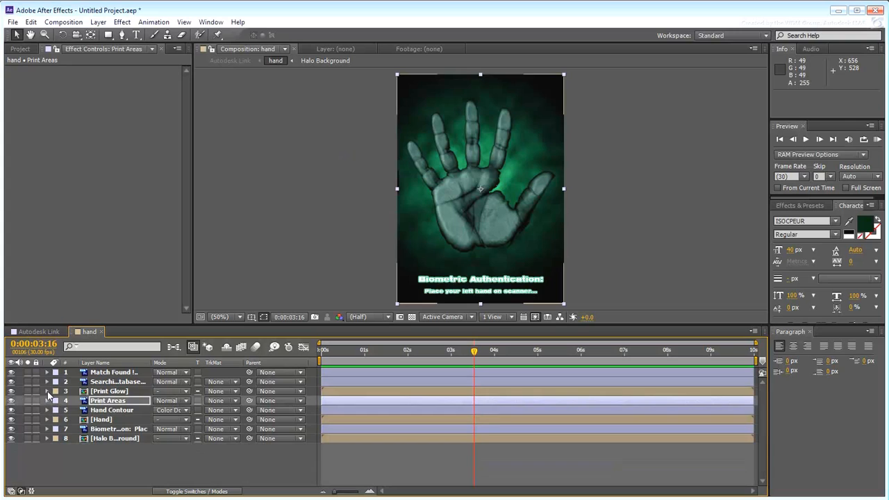
{"action": "left_click", "coordinate": [47, 392]}
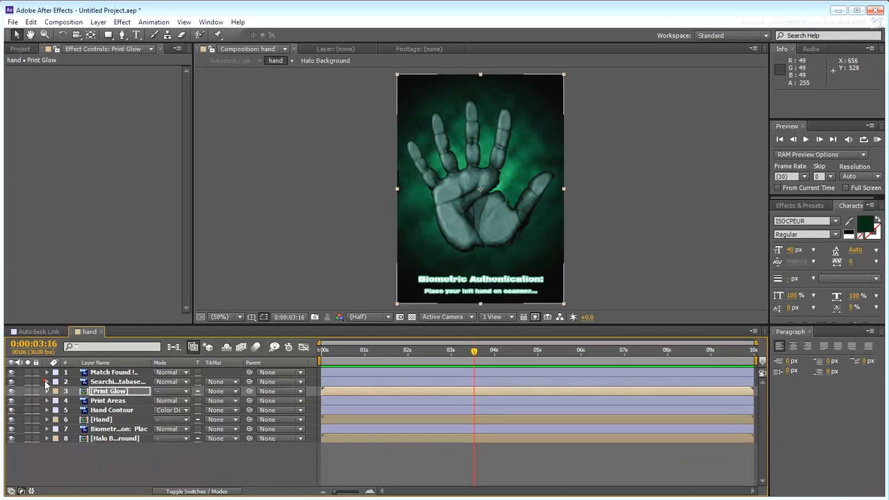
- Peek at the Searching Database and Match Found layers' properties, then collapse them
{"action": "left_click", "coordinate": [48, 392]}
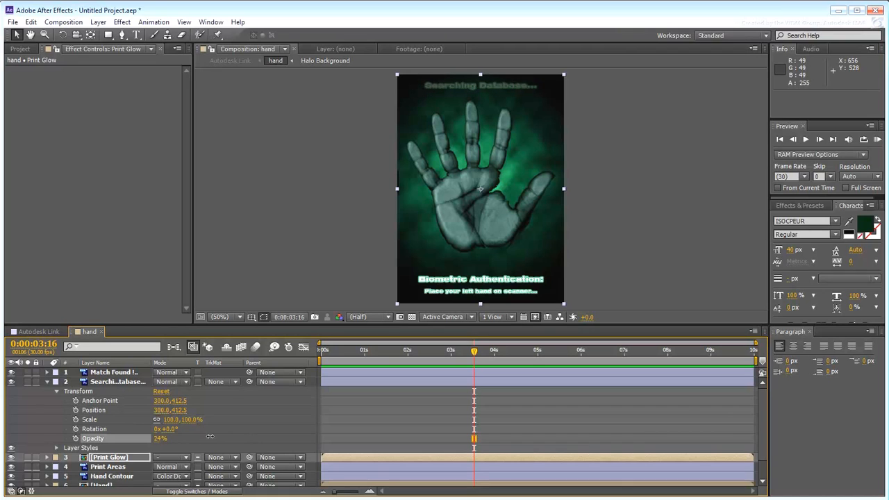
{"action": "left_click", "coordinate": [160, 439]}
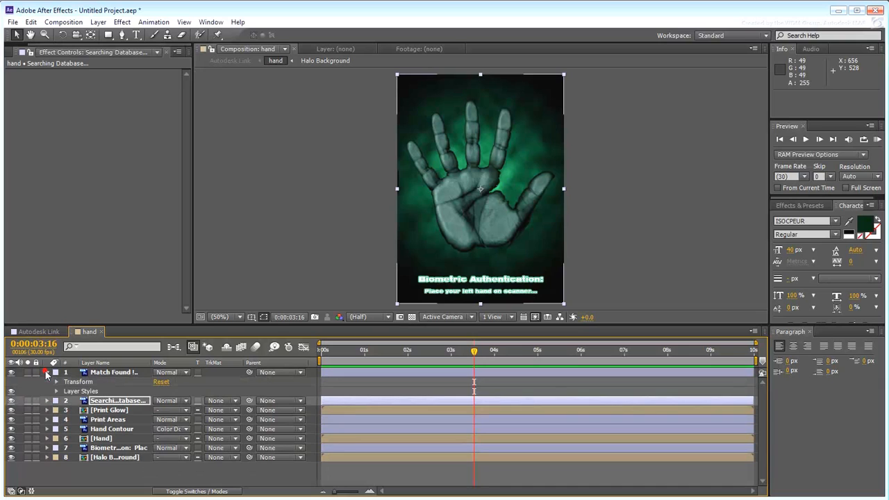
{"action": "left_click", "coordinate": [56, 380]}
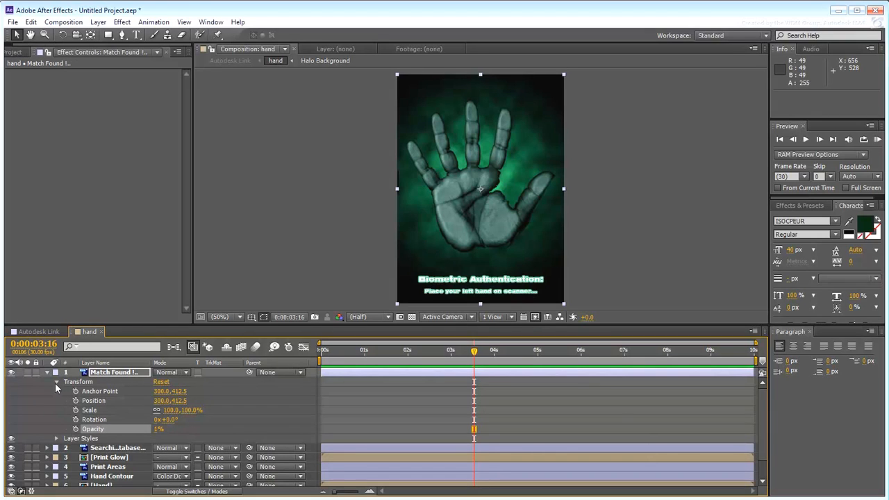
{"action": "left_click", "coordinate": [56, 381]}
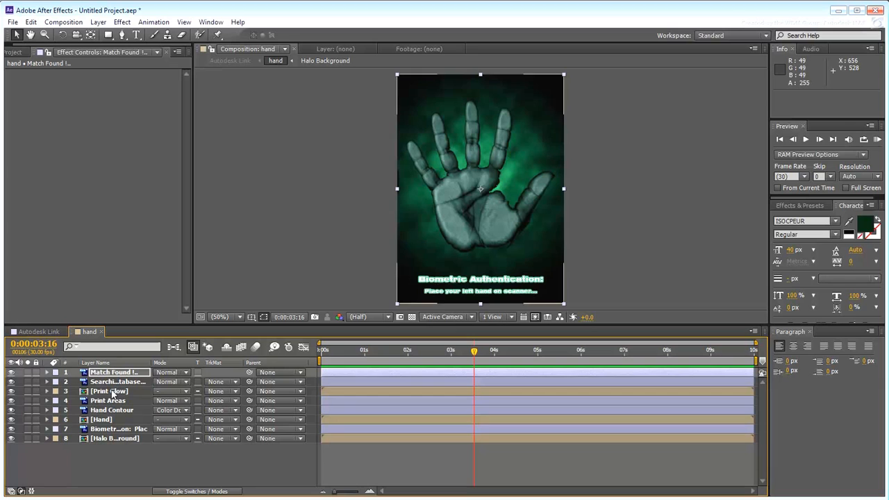
- Switch to the Autodesk Link comp and scrub to about 0:00:05:00 where the hand touches the scanner
{"action": "left_click", "coordinate": [39, 330]}
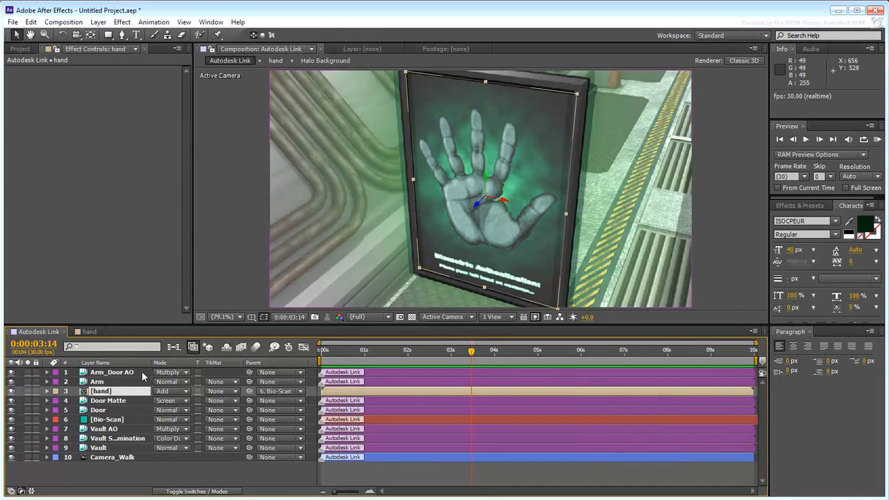
{"action": "left_click", "coordinate": [415, 350]}
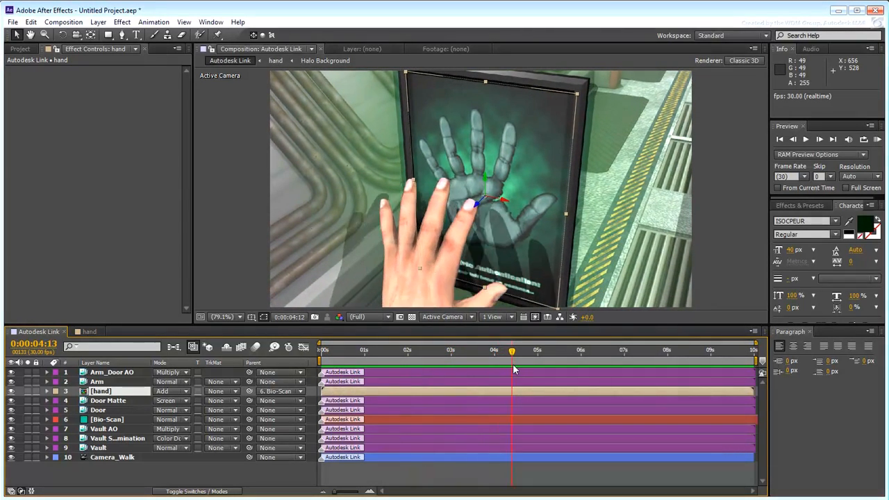
{"action": "left_click_drag", "start_coordinate": [511, 349], "coordinate": [536, 350]}
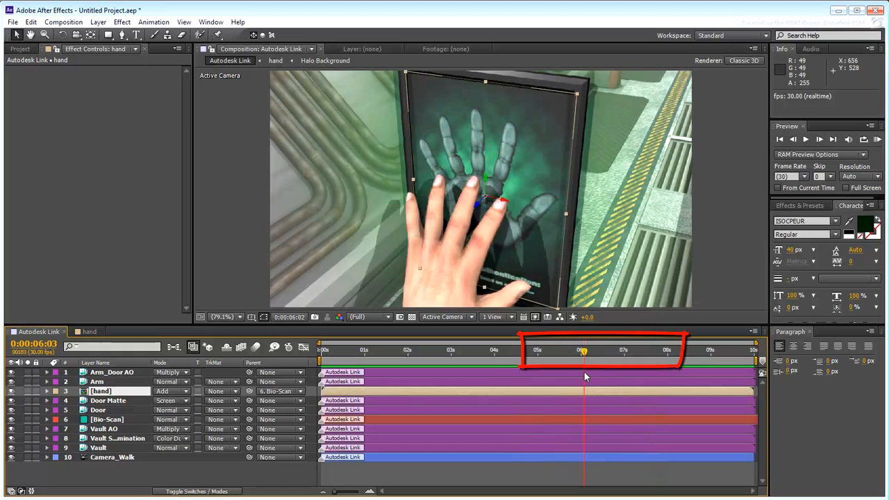
{"action": "left_click", "coordinate": [654, 352]}
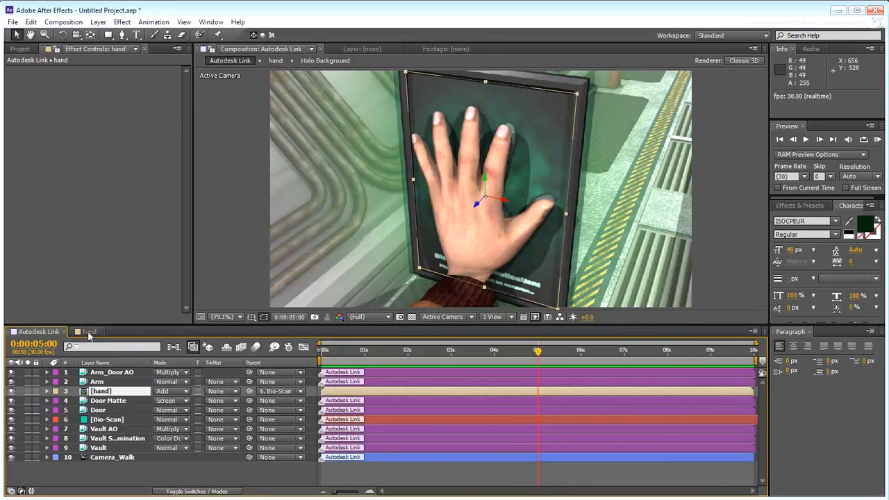
- Keyframe Hand Contour opacity from 0% to 100% a few frames after the 5-second mark
{"action": "left_click", "coordinate": [90, 330]}
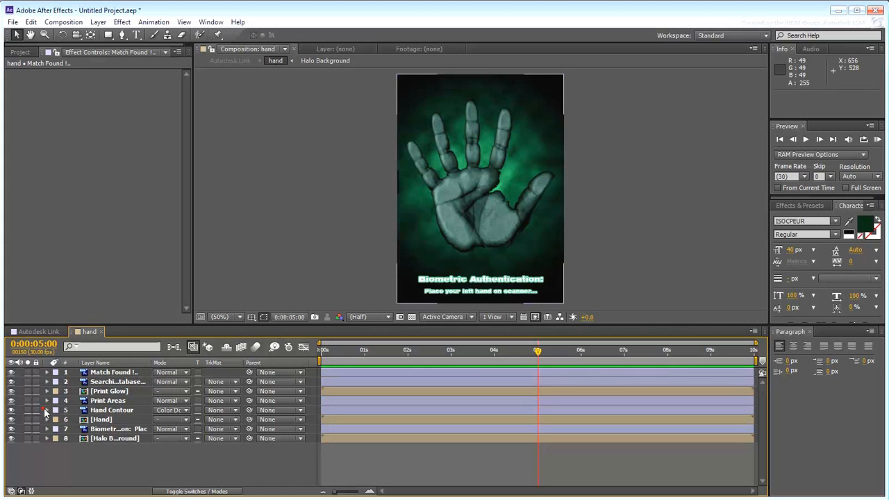
{"action": "left_click", "coordinate": [47, 410]}
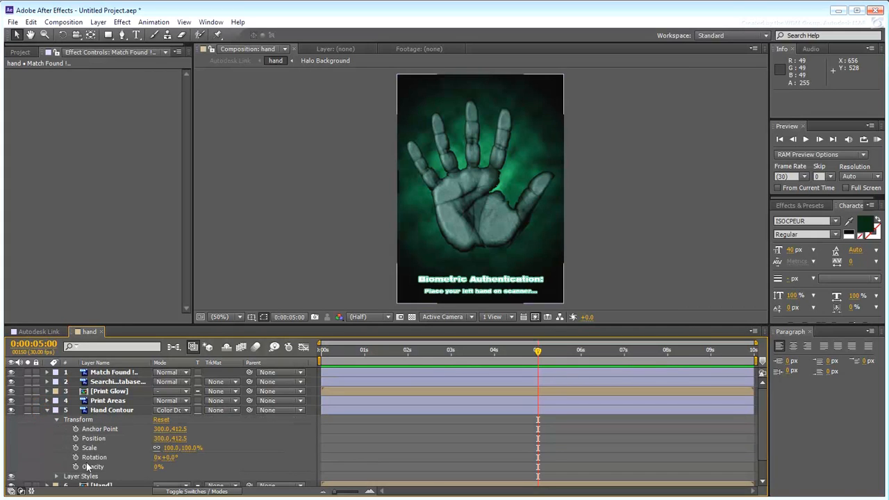
{"action": "mouse_move", "coordinate": [354, 472]}
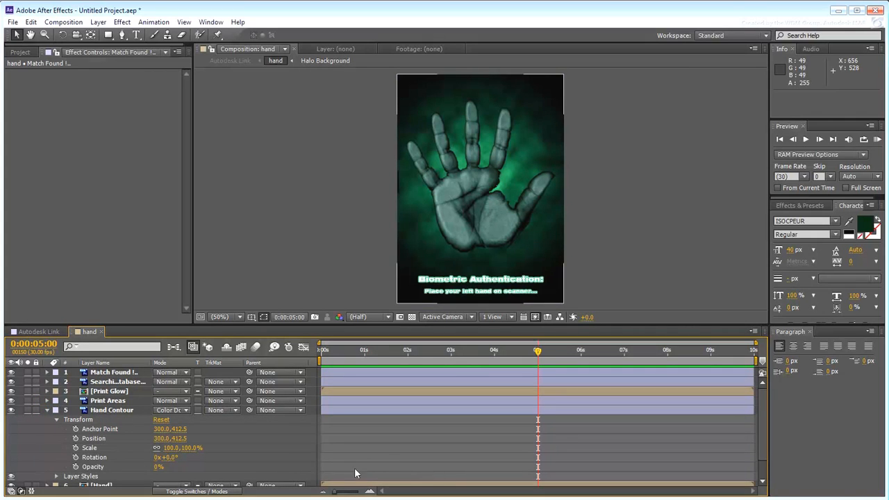
{"action": "left_click", "coordinate": [111, 410]}
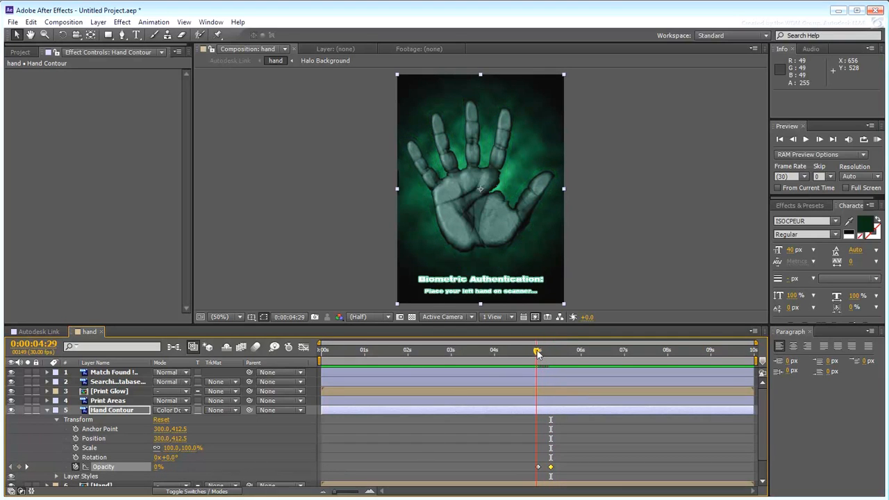
{"action": "left_click_drag", "start_coordinate": [536, 350], "coordinate": [550, 350]}
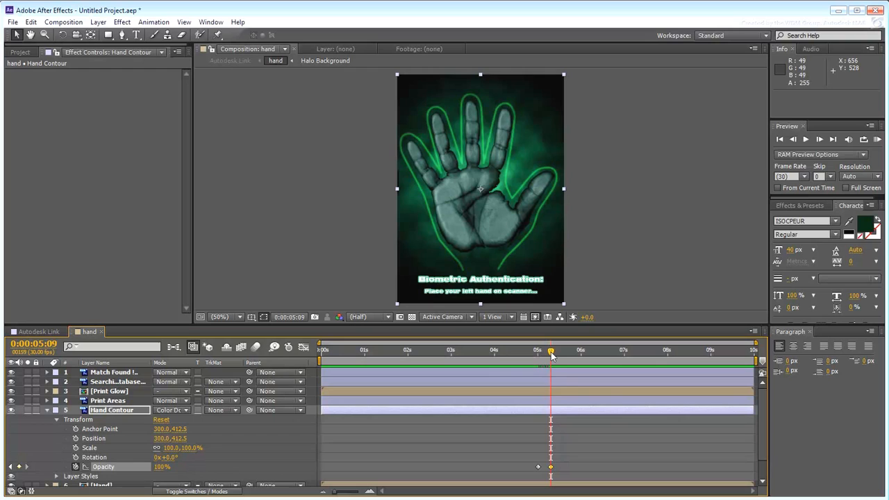
{"action": "left_click_drag", "start_coordinate": [550, 350], "coordinate": [542, 350]}
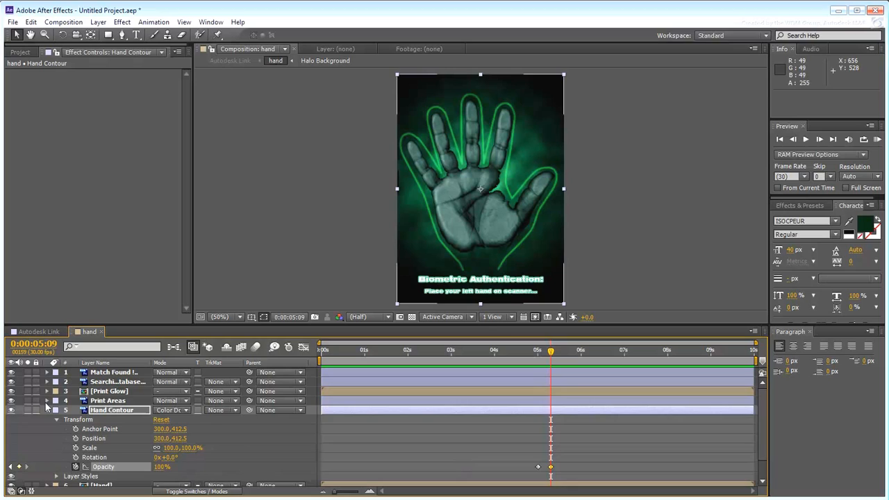
- Reveal Print Areas' transform and set a first opacity keyframe at 0%
{"action": "left_click", "coordinate": [48, 400]}
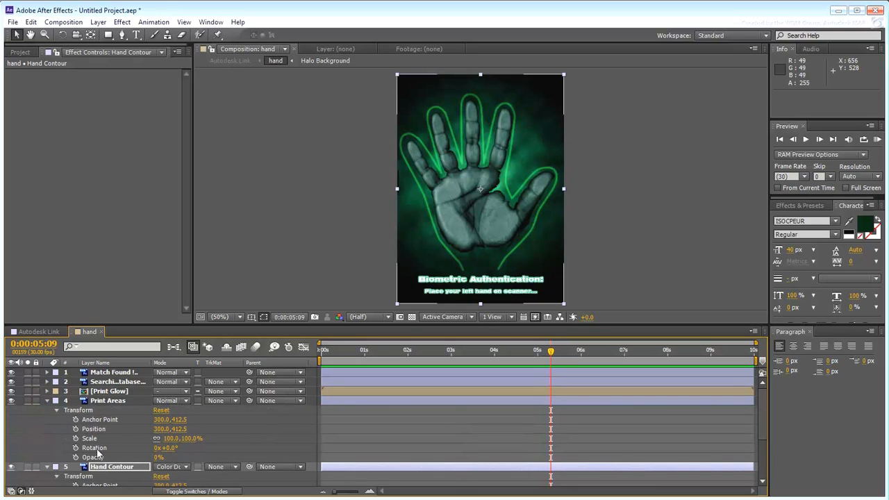
{"action": "left_click", "coordinate": [108, 399]}
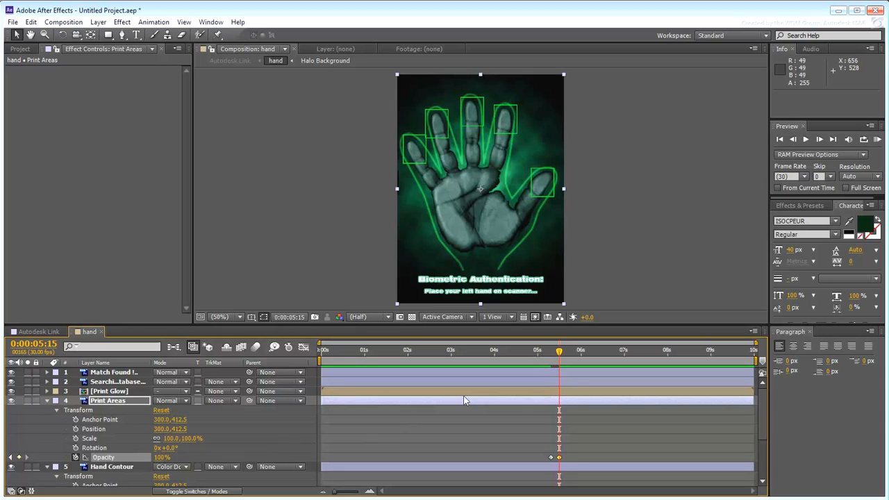
{"action": "left_click_drag", "start_coordinate": [559, 352], "coordinate": [544, 352]}
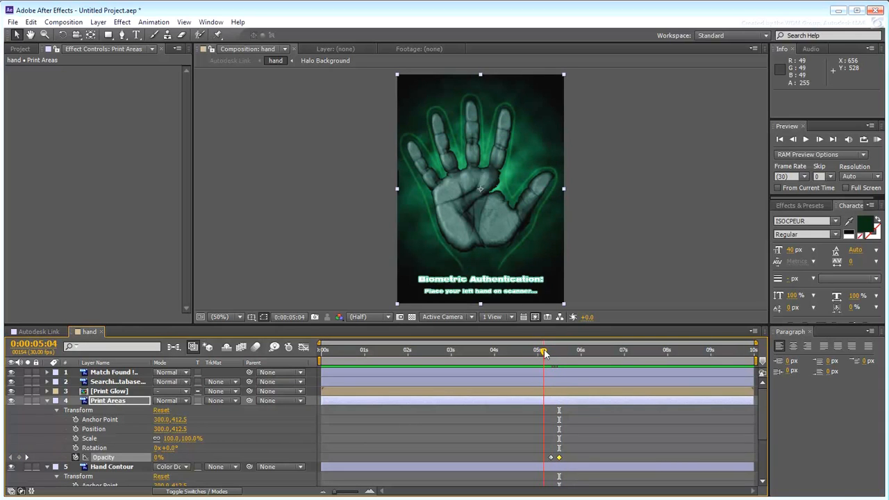
{"action": "left_click_drag", "start_coordinate": [544, 354], "coordinate": [558, 354]}
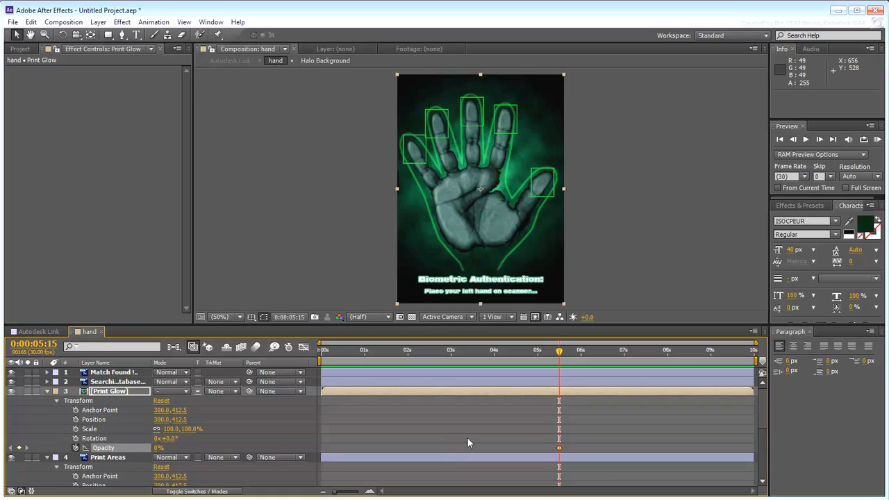
- Add alternating opacity keyframes on Print Glow so the fingertip glows flicker on
{"action": "left_click", "coordinate": [615, 350]}
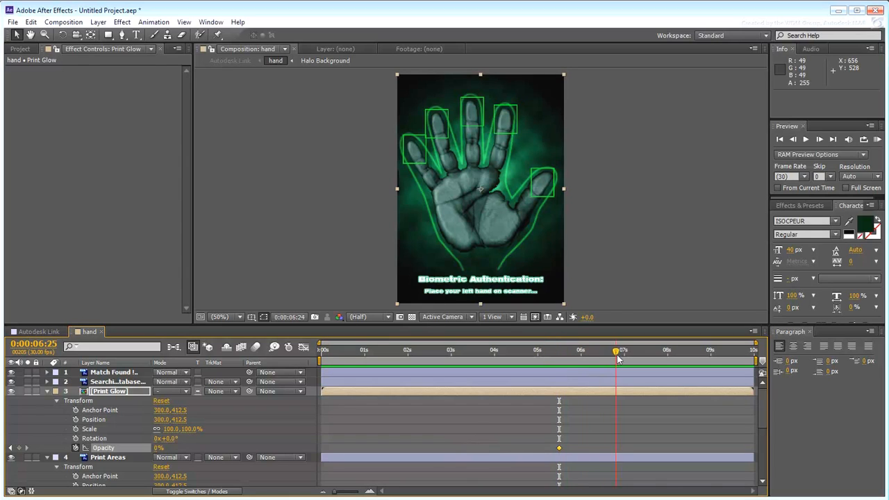
{"action": "left_click", "coordinate": [622, 350]}
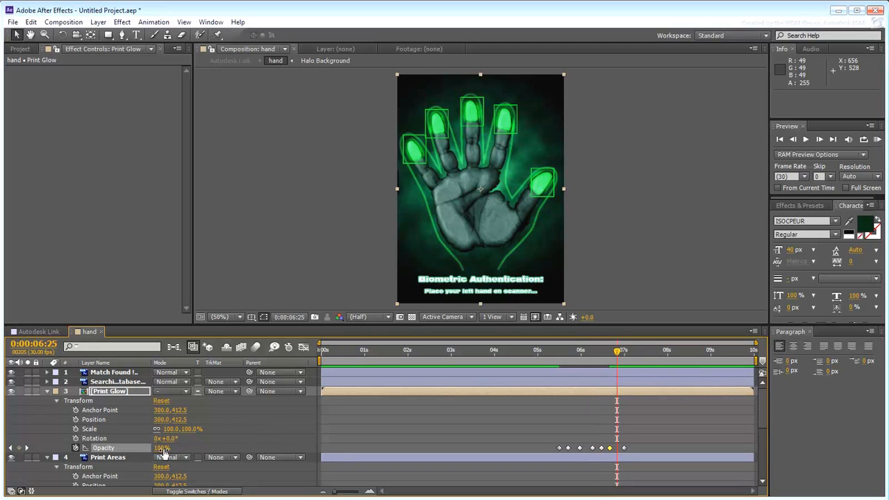
{"action": "left_click_drag", "start_coordinate": [617, 350], "coordinate": [569, 350]}
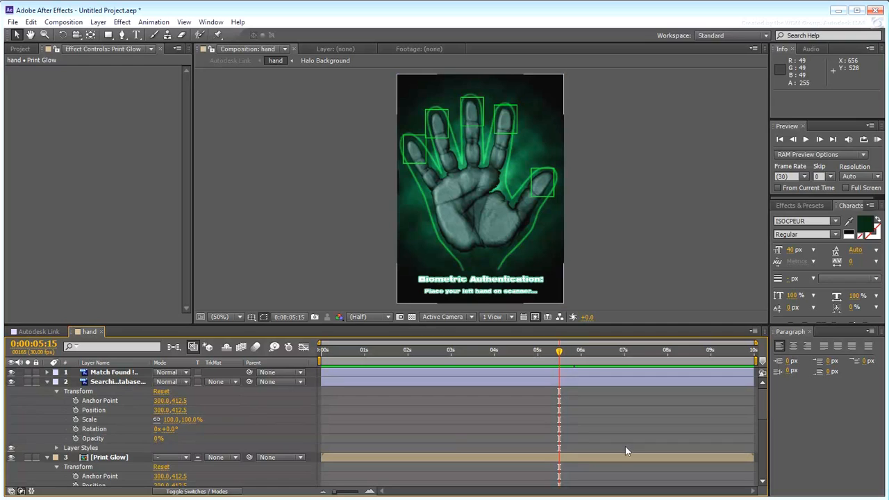
- Add opacity keyframes alternating 0% and 100% on the Searching Database text
{"action": "scroll", "scroll_direction": "down", "scroll_amount": 3}
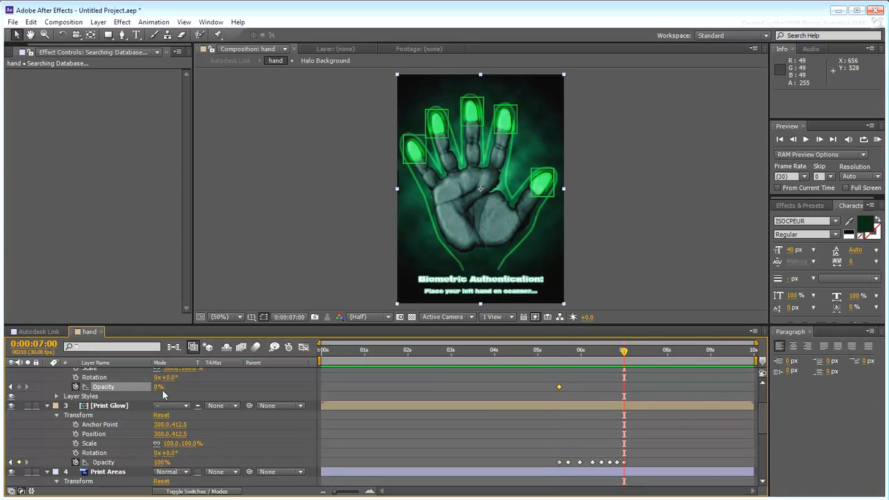
{"action": "left_click_drag", "start_coordinate": [622, 349], "coordinate": [563, 350]}
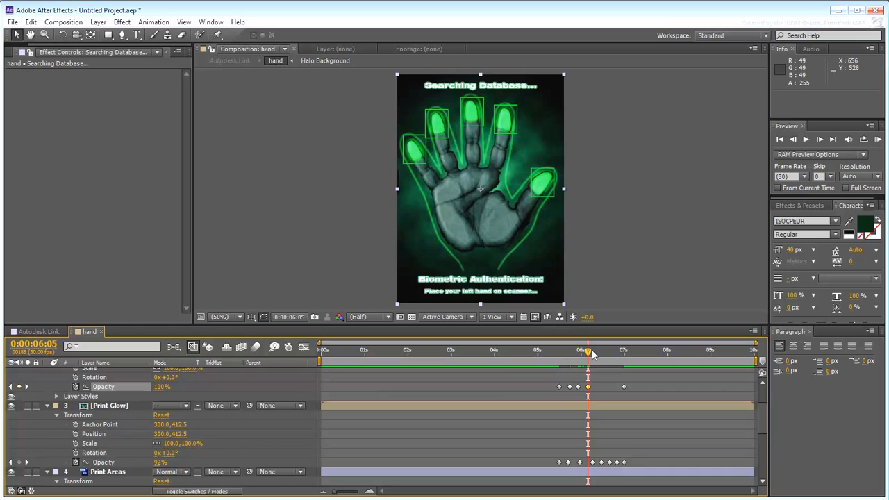
{"action": "left_click", "coordinate": [595, 350]}
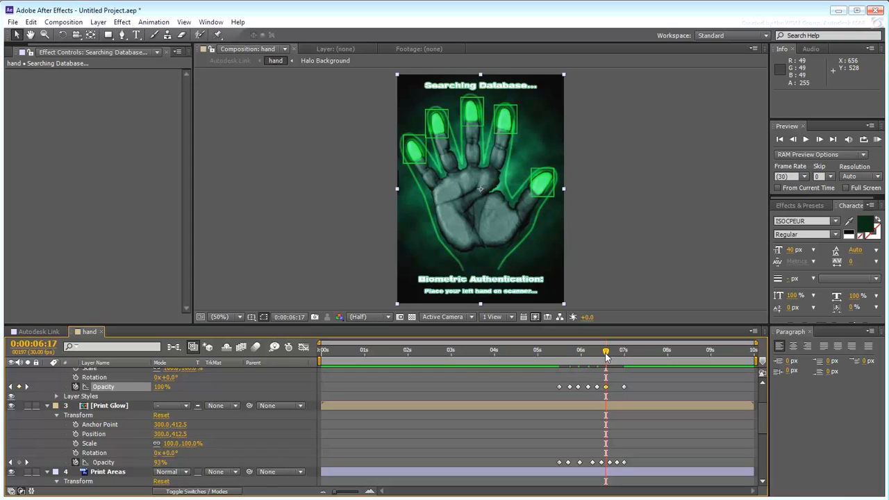
{"action": "left_click_drag", "start_coordinate": [606, 349], "coordinate": [611, 350]}
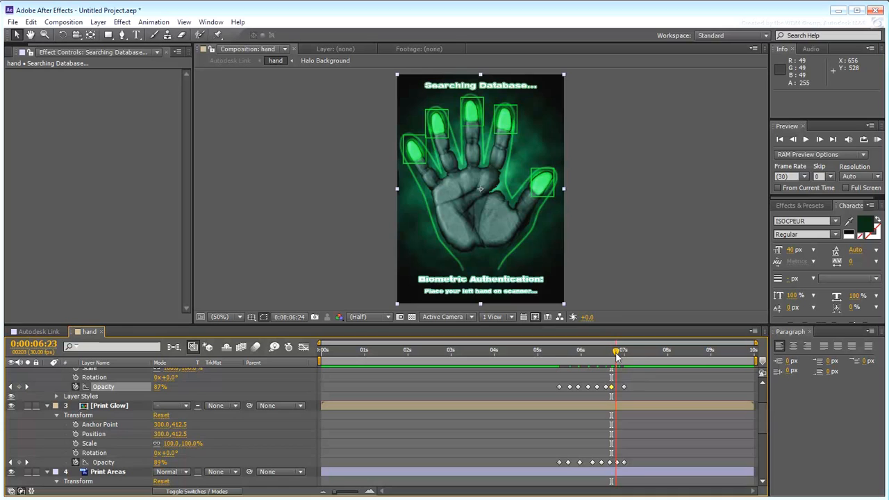
- Shift one Searching Database keyframe in time and scrub to check the flicker
{"action": "left_click", "coordinate": [613, 386]}
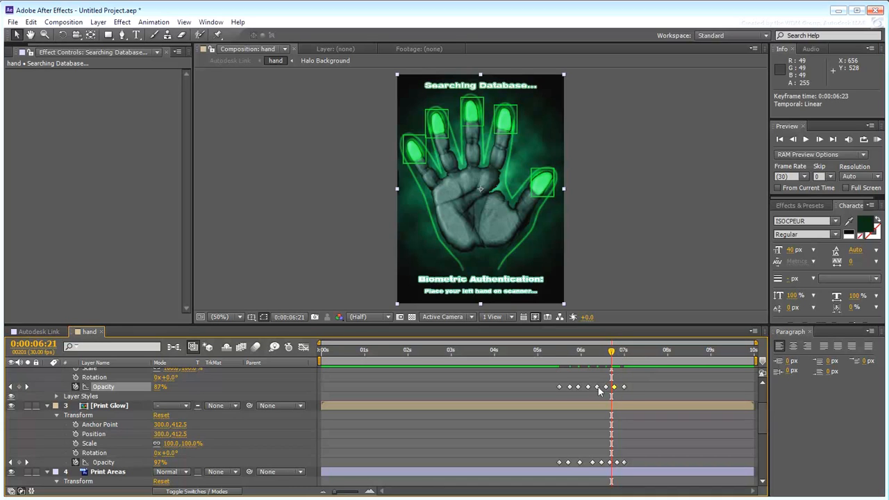
{"action": "left_click_drag", "start_coordinate": [611, 355], "coordinate": [586, 356]}
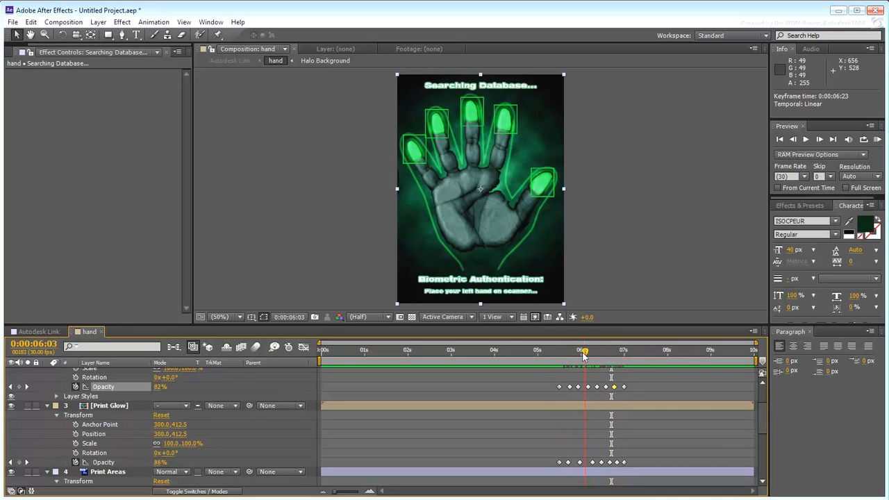
{"action": "left_click_drag", "start_coordinate": [583, 350], "coordinate": [635, 350]}
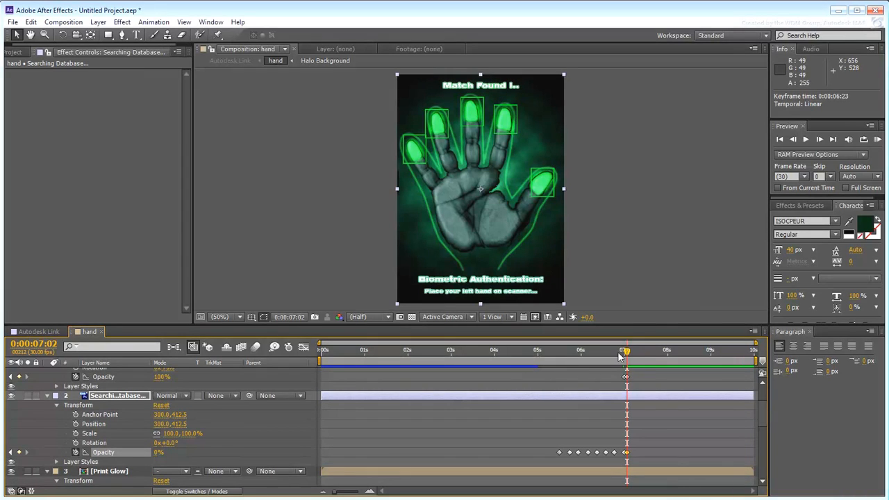
- Scrub the timeline to check when Match Found replaces Searching Database
{"action": "left_click_drag", "start_coordinate": [624, 350], "coordinate": [576, 349]}
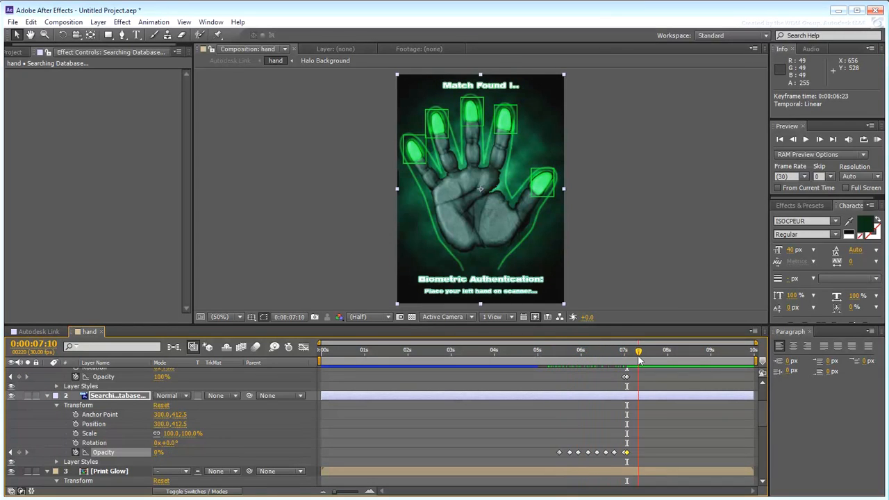
{"action": "left_click_drag", "start_coordinate": [637, 350], "coordinate": [605, 350]}
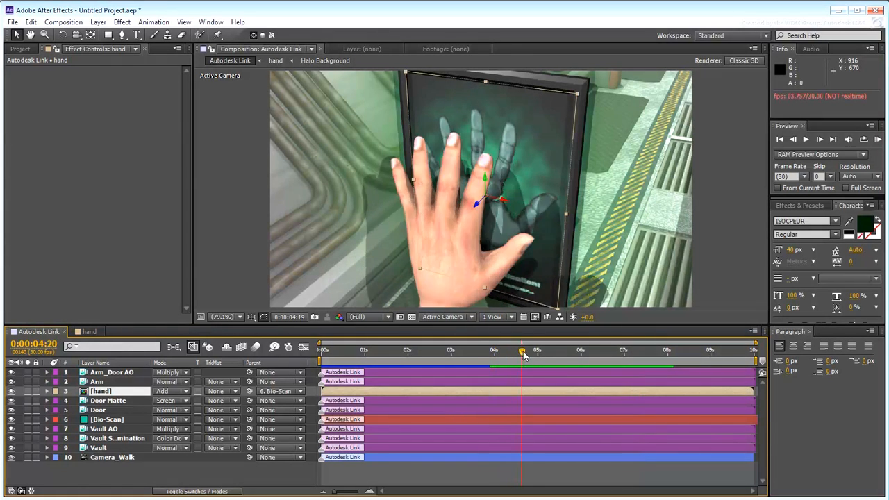
- Scrub the vault scene to review the scanner animation, then head to the Edit menu
{"action": "left_click_drag", "start_coordinate": [522, 350], "coordinate": [585, 350]}
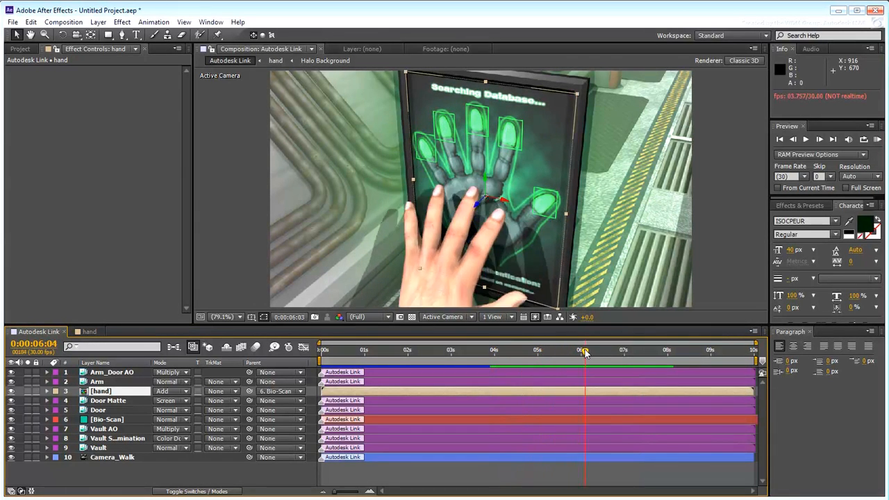
{"action": "left_click", "coordinate": [640, 349]}
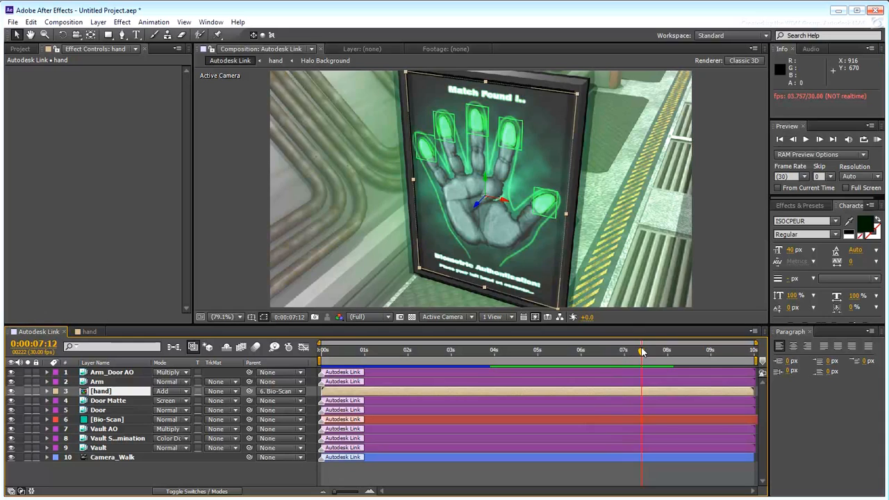
{"action": "left_click_drag", "start_coordinate": [641, 350], "coordinate": [647, 350]}
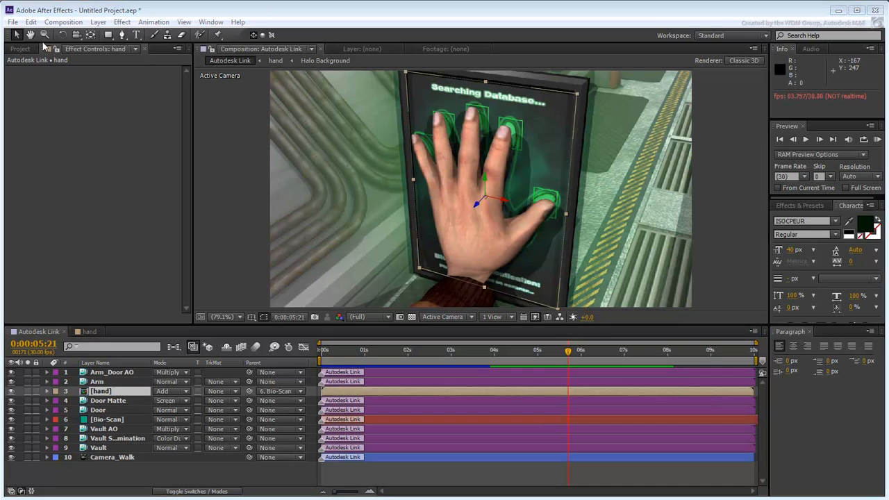
{"action": "left_click", "coordinate": [31, 22]}
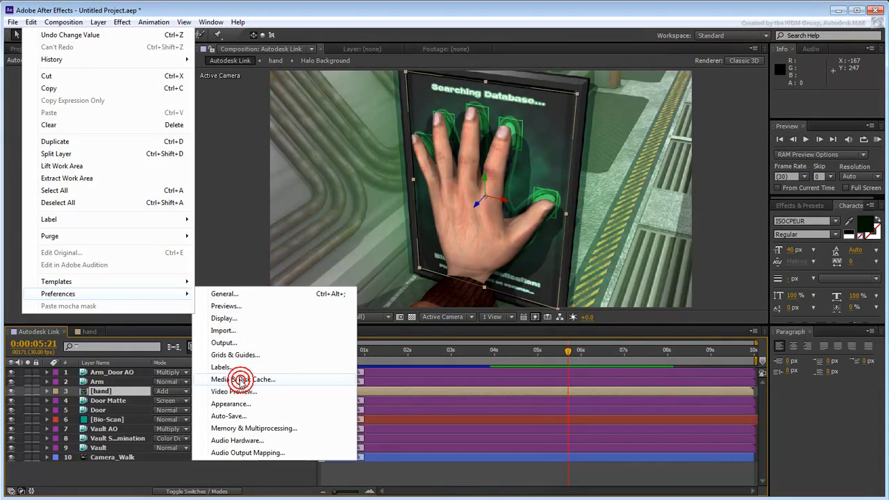
{"action": "left_click", "coordinate": [235, 379]}
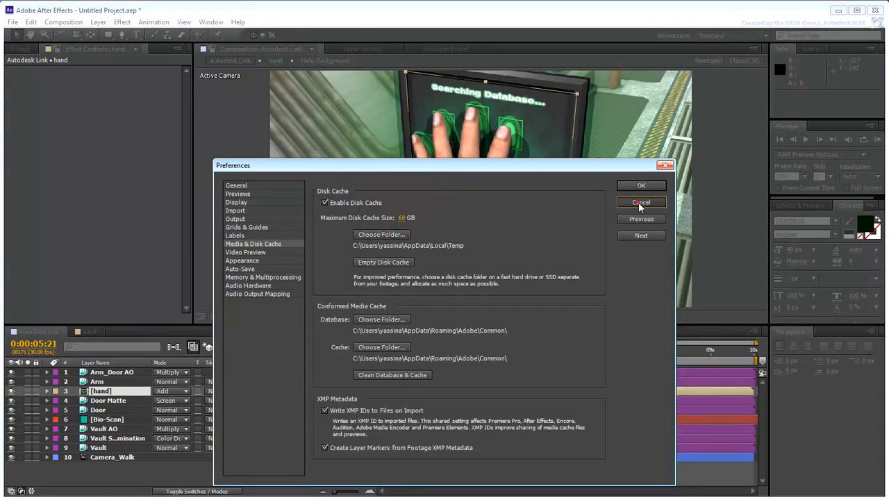
{"action": "left_click", "coordinate": [640, 203]}
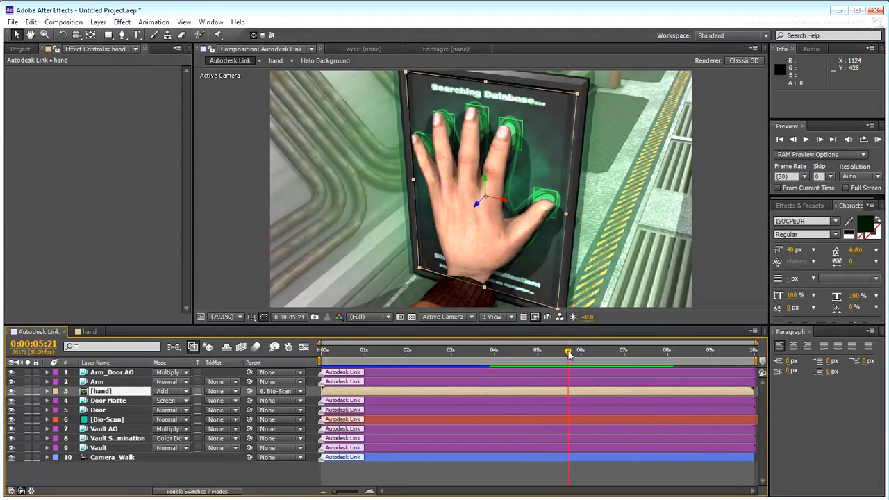
{"action": "left_click_drag", "start_coordinate": [568, 350], "coordinate": [511, 350]}
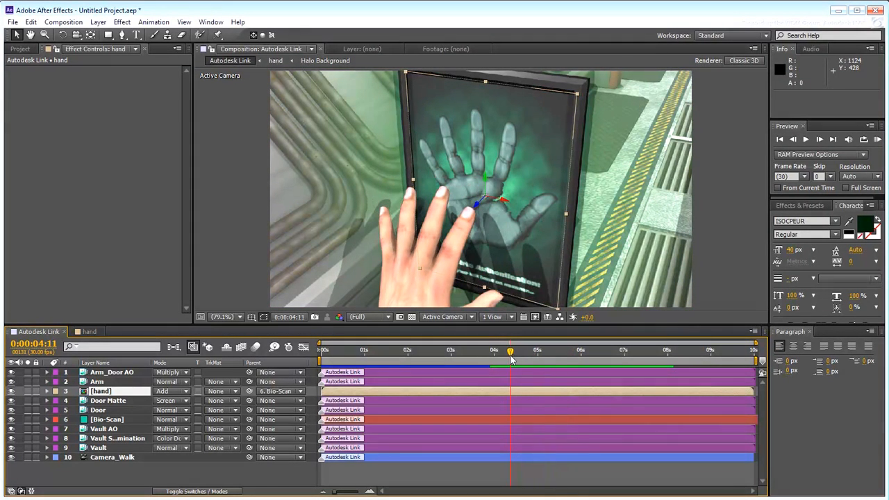
- Select the Match Found text layer in the hand comp and set its fill colour to white
{"action": "left_click", "coordinate": [89, 330]}
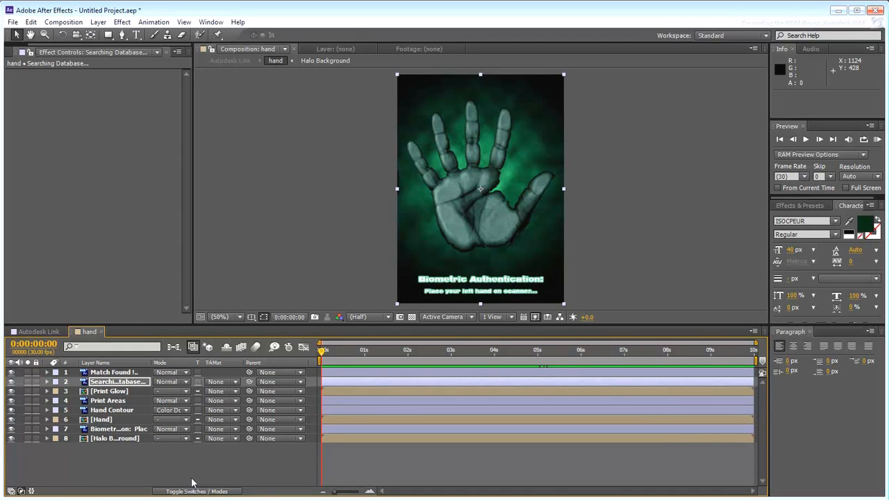
{"action": "left_click", "coordinate": [113, 372]}
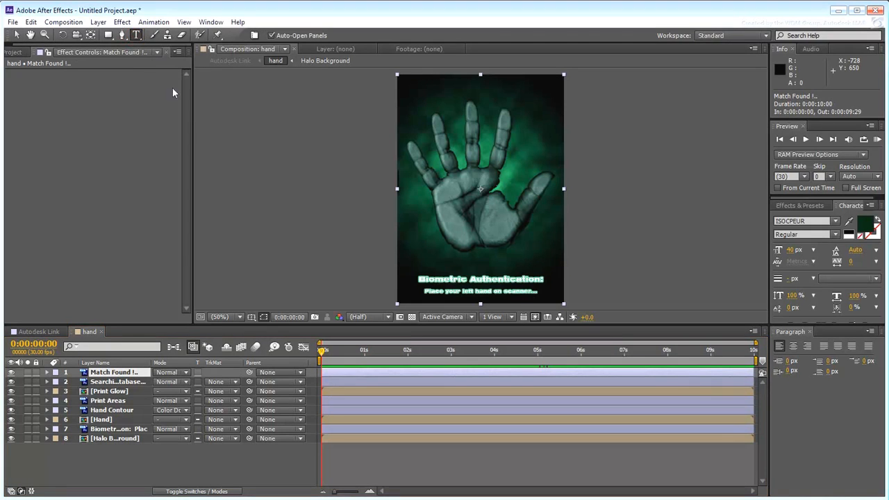
{"action": "mouse_move", "coordinate": [873, 228]}
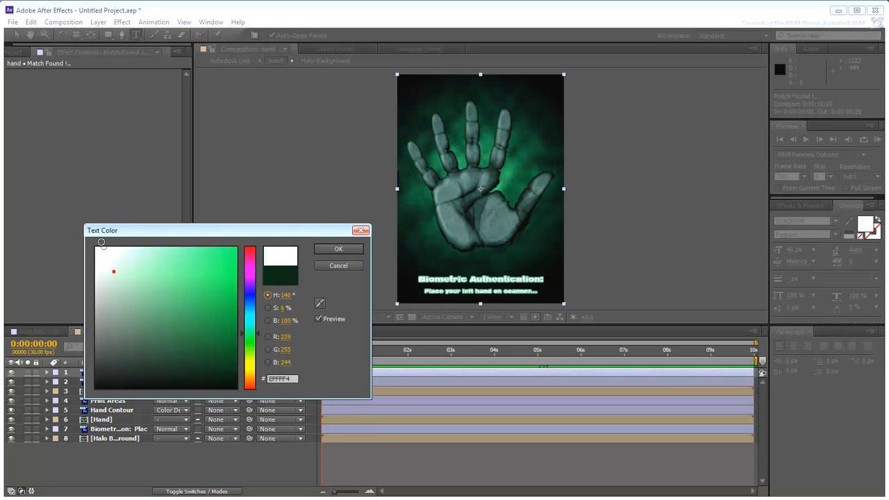
{"action": "left_click", "coordinate": [339, 248]}
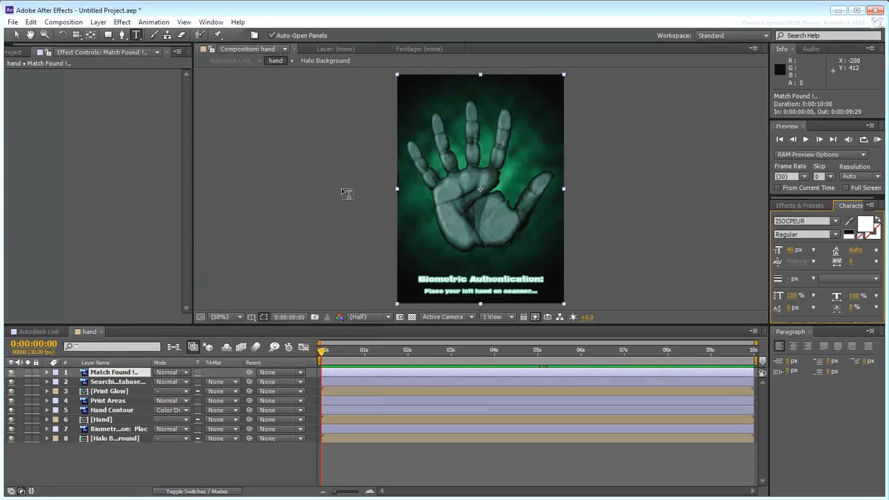
{"action": "mouse_move", "coordinate": [408, 83]}
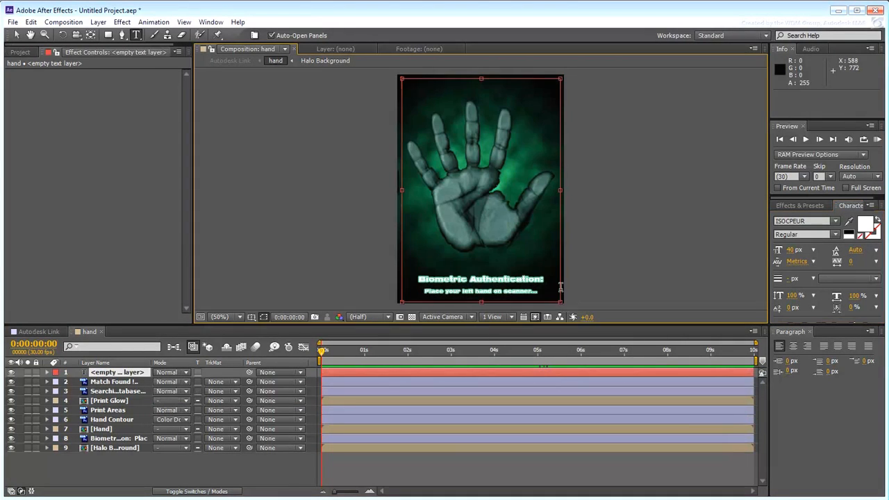
{"action": "mouse_move", "coordinate": [649, 256]}
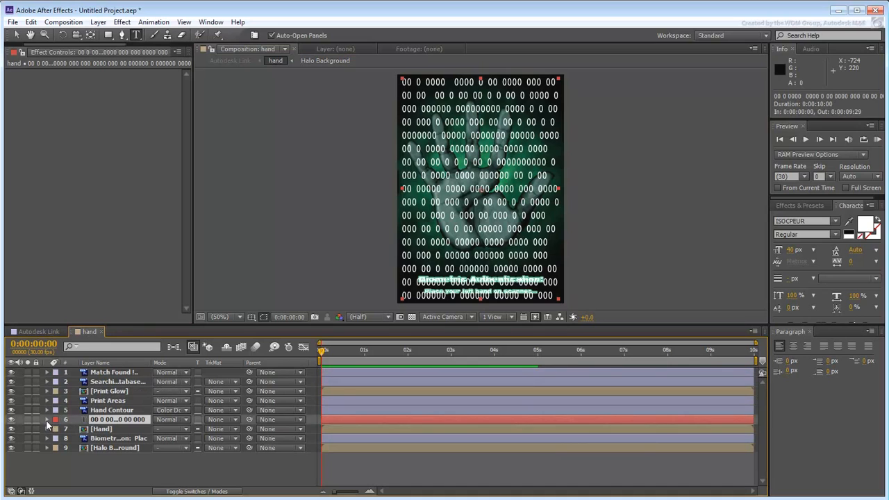
- Add a Wiggly selector to the binary text's Animator 1 and raise Character Offset so digits scramble
{"action": "left_click", "coordinate": [47, 419]}
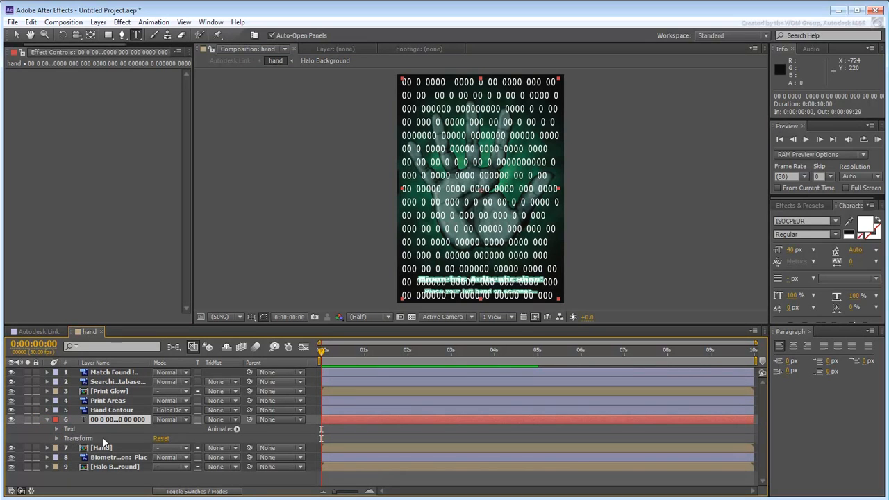
{"action": "mouse_move", "coordinate": [133, 442]}
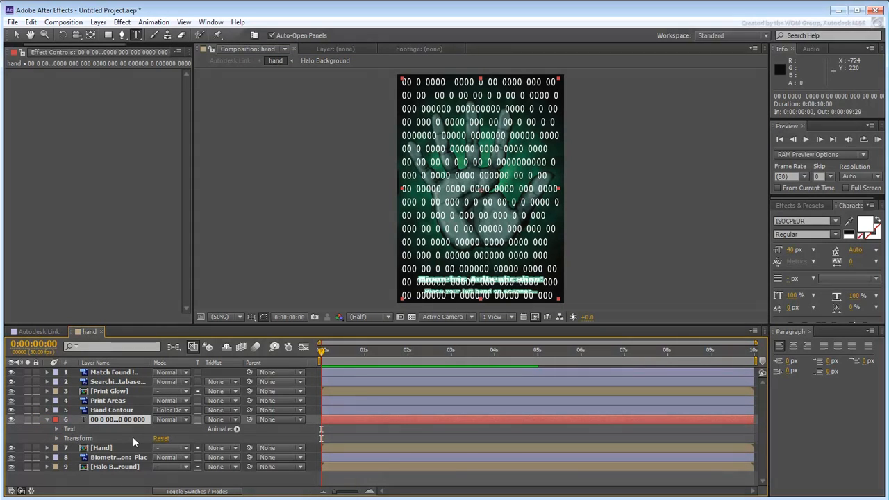
{"action": "left_click", "coordinate": [236, 427]}
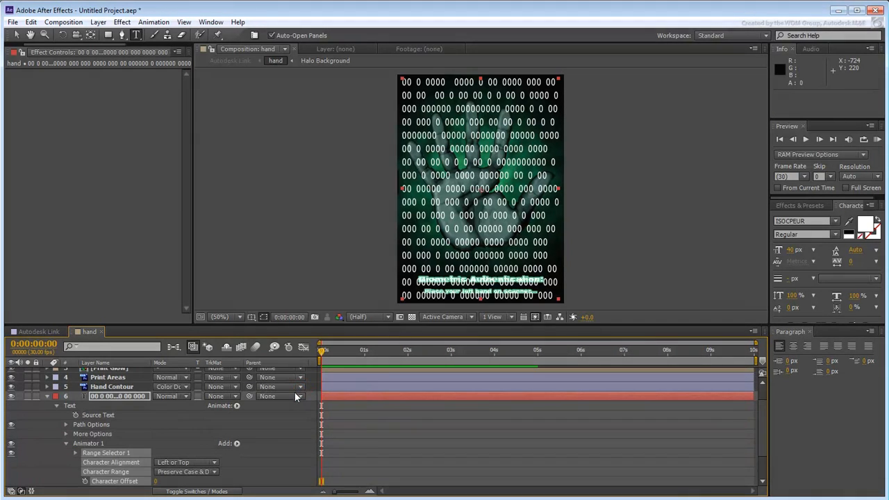
{"action": "mouse_move", "coordinate": [244, 444]}
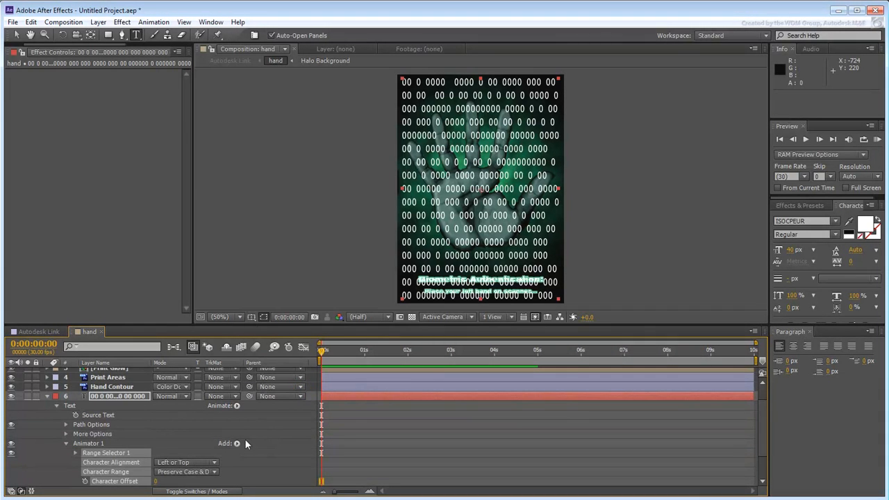
{"action": "left_click", "coordinate": [236, 443]}
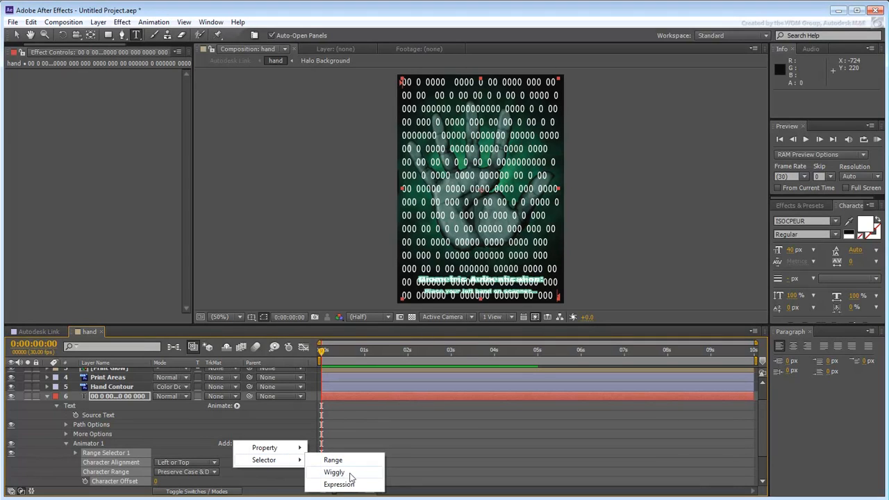
{"action": "left_click", "coordinate": [334, 472]}
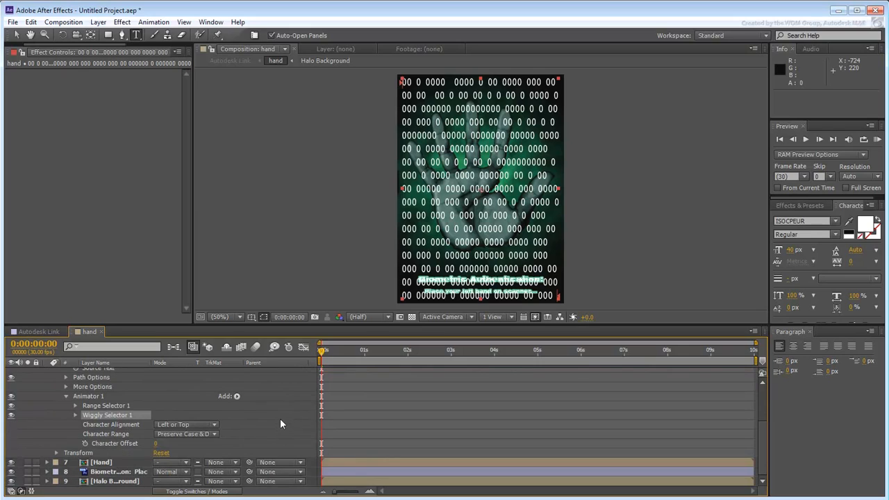
{"action": "left_click", "coordinate": [163, 442]}
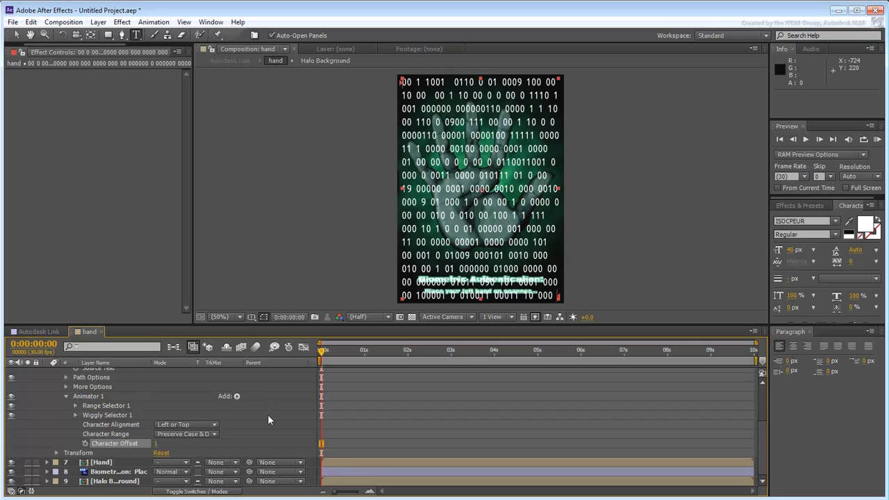
{"action": "mouse_move", "coordinate": [75, 419]}
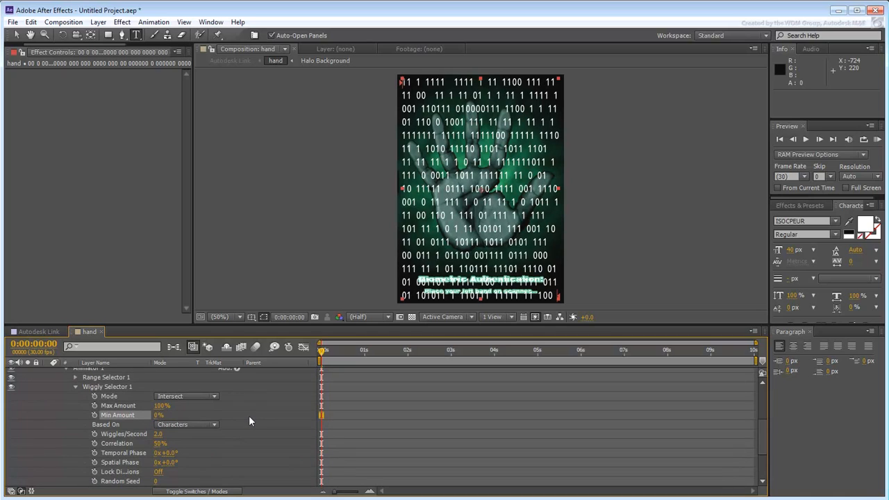
{"action": "mouse_move", "coordinate": [179, 442]}
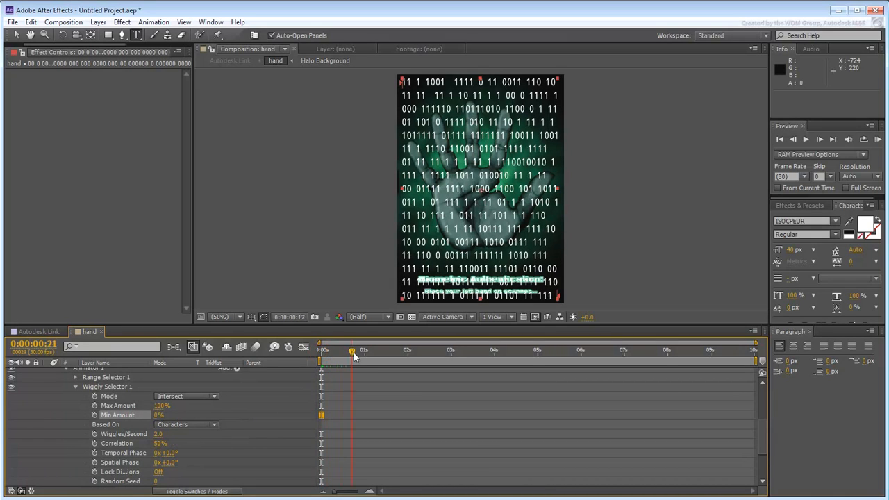
- Scrub the timeline to preview the binary digits scrambling over time
{"action": "left_click_drag", "start_coordinate": [350, 349], "coordinate": [483, 350]}
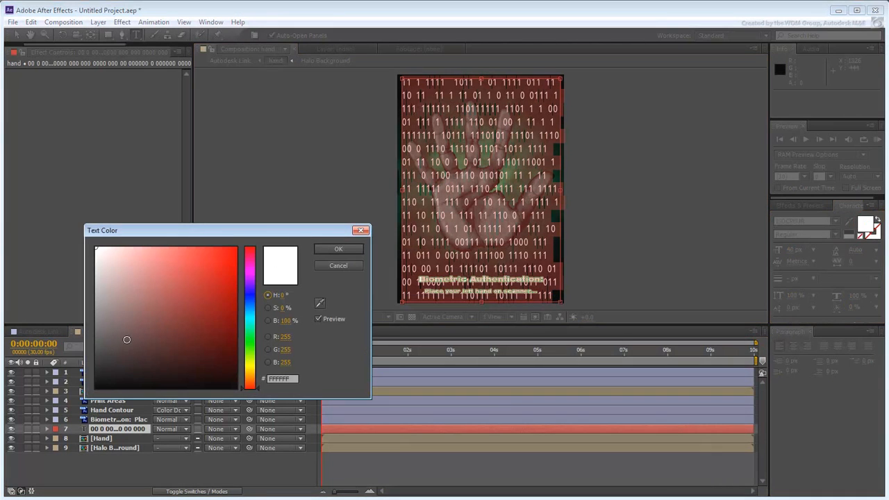
- Pick a dark green text colour for the binary digits, then return to the Autodesk Link composition
{"action": "left_click_drag", "start_coordinate": [127, 339], "coordinate": [239, 378]}
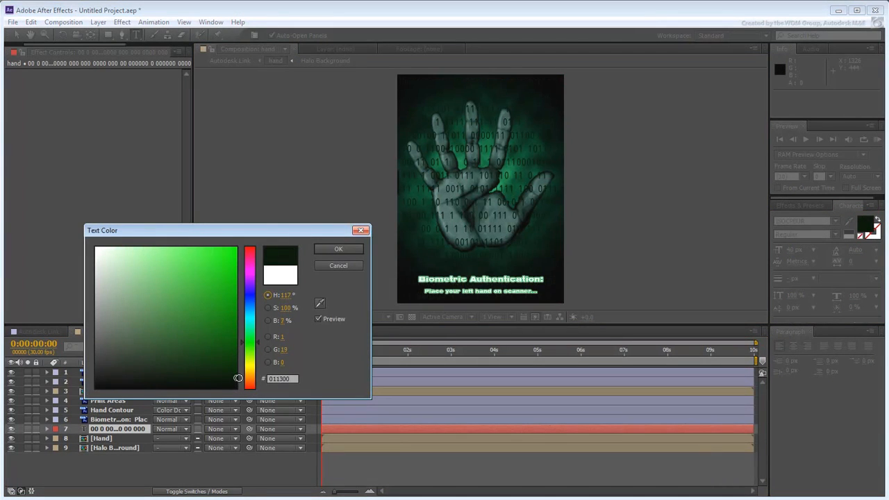
{"action": "left_click_drag", "start_coordinate": [239, 378], "coordinate": [238, 373]}
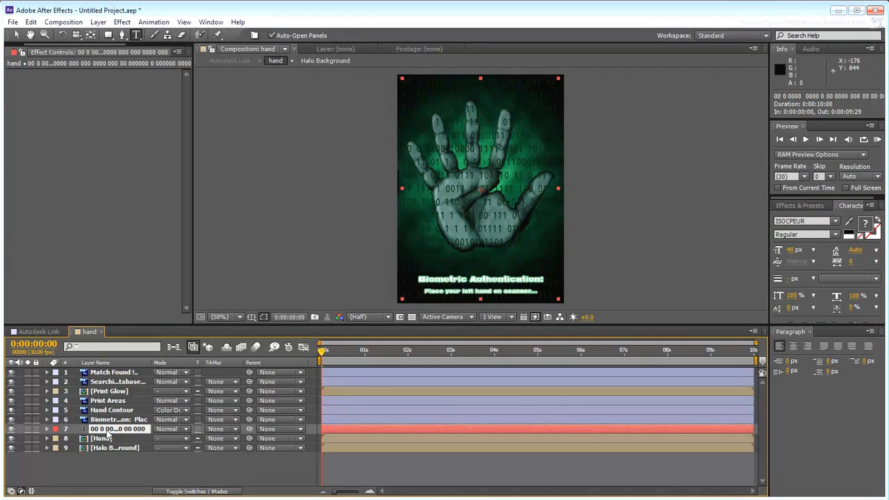
{"action": "left_click", "coordinate": [441, 350]}
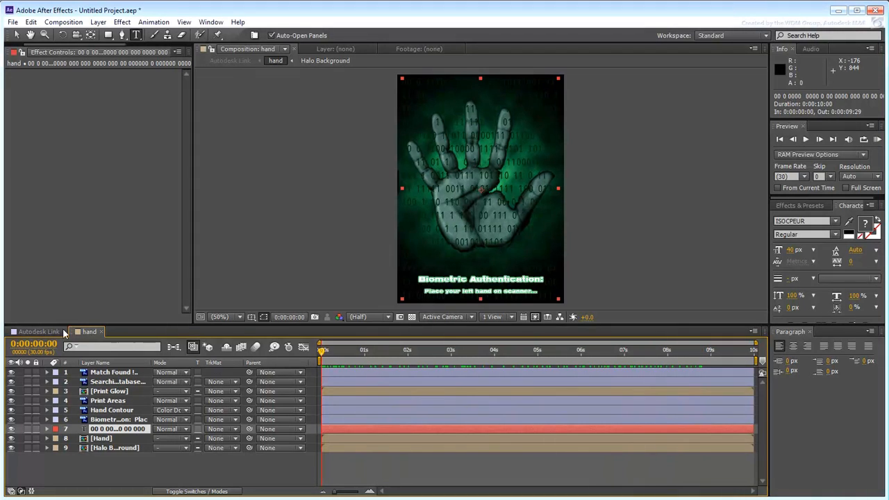
{"action": "left_click", "coordinate": [39, 330]}
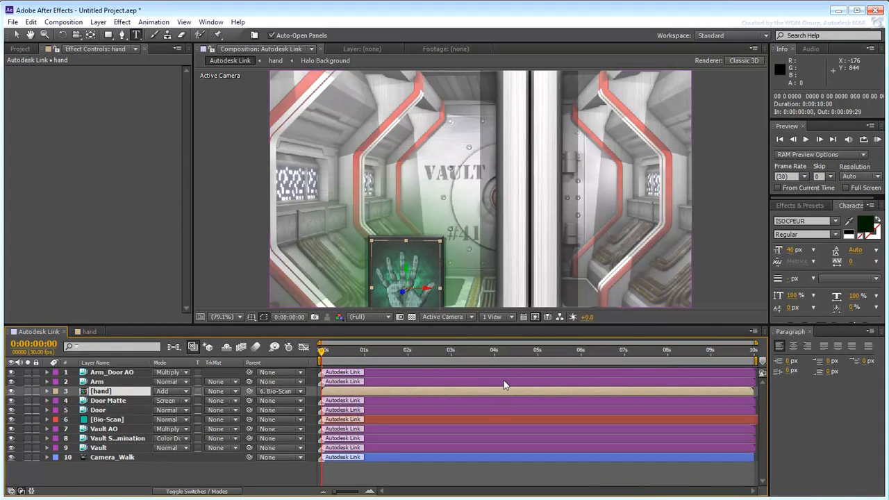
{"action": "left_click", "coordinate": [483, 349]}
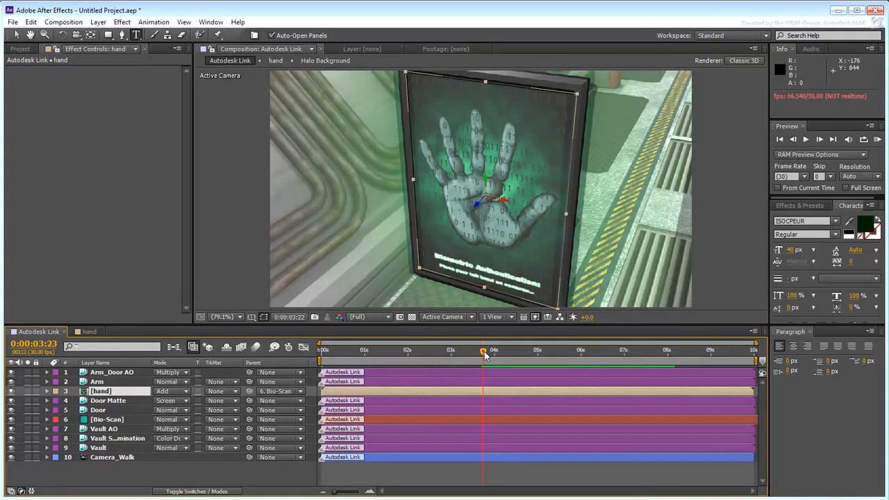
{"action": "left_click_drag", "start_coordinate": [483, 350], "coordinate": [553, 350]}
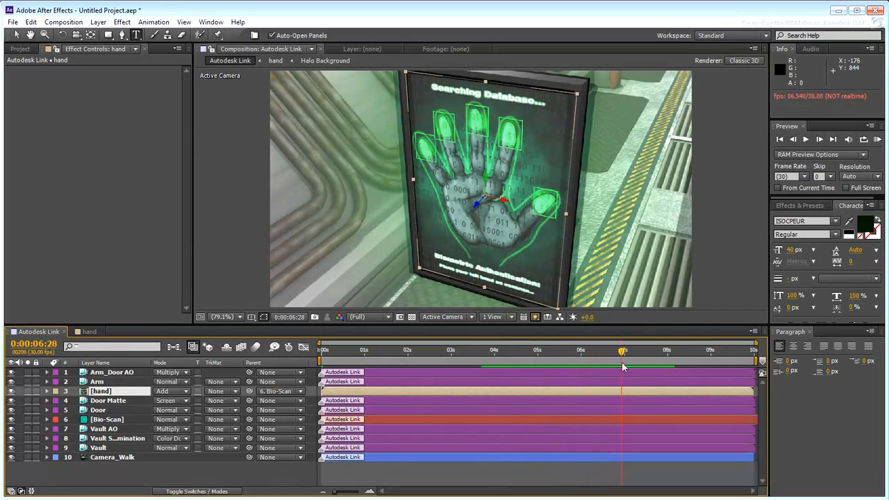
{"action": "left_click_drag", "start_coordinate": [622, 350], "coordinate": [513, 350]}
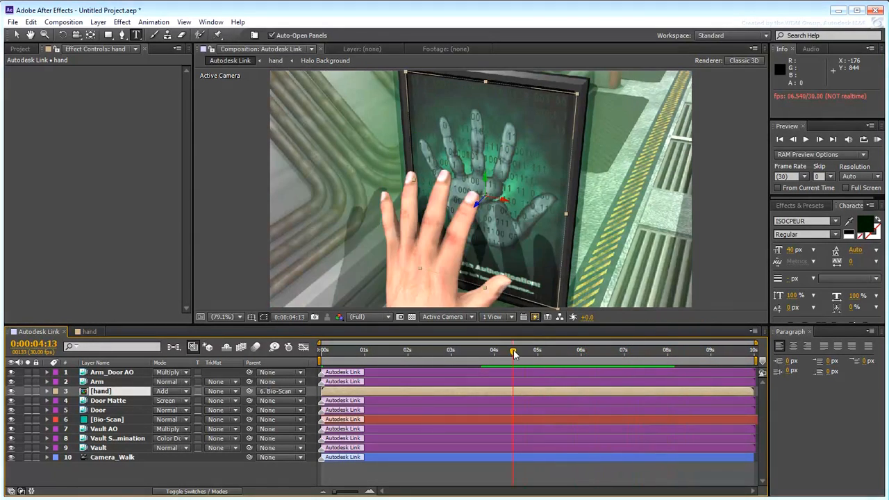
{"action": "left_click_drag", "start_coordinate": [512, 354], "coordinate": [483, 354]}
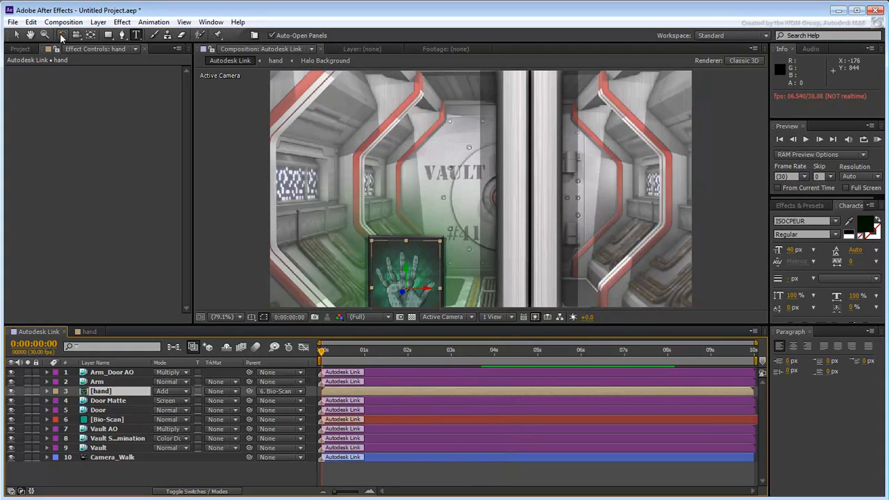
- Queue the Autodesk Link composition for rendering and choose the H.264 output preset
{"action": "left_click", "coordinate": [63, 22]}
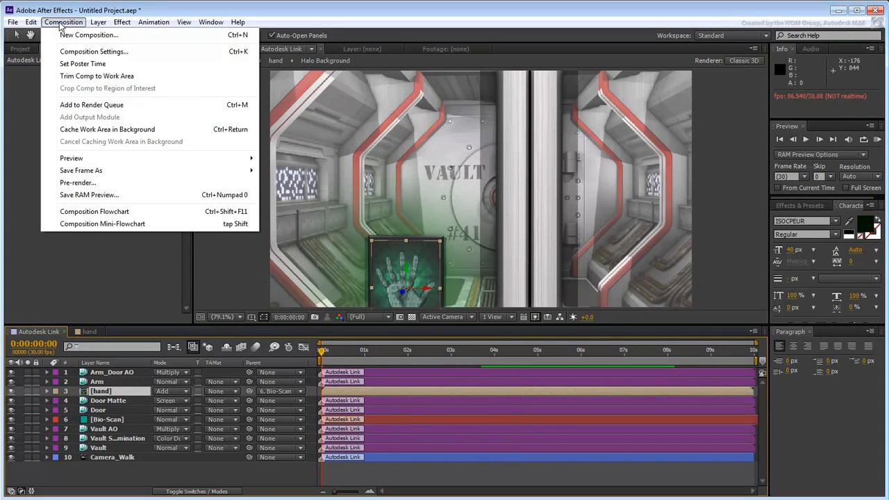
{"action": "left_click", "coordinate": [92, 104]}
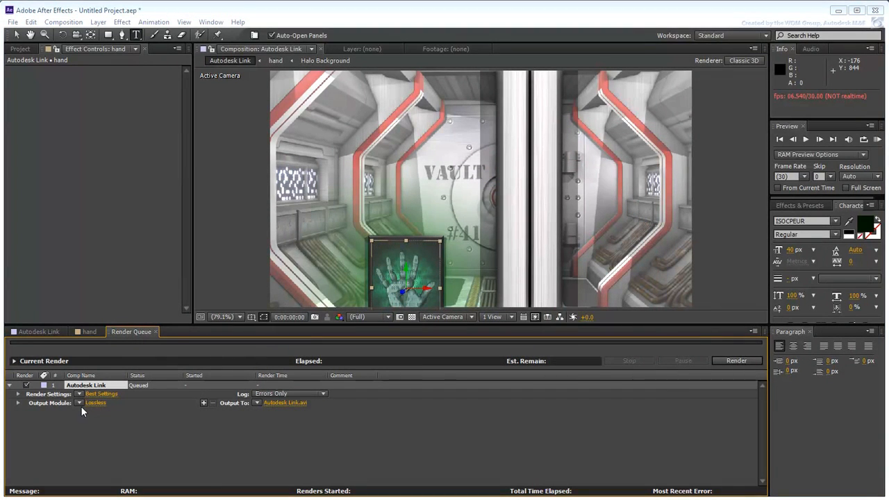
{"action": "left_click", "coordinate": [79, 403]}
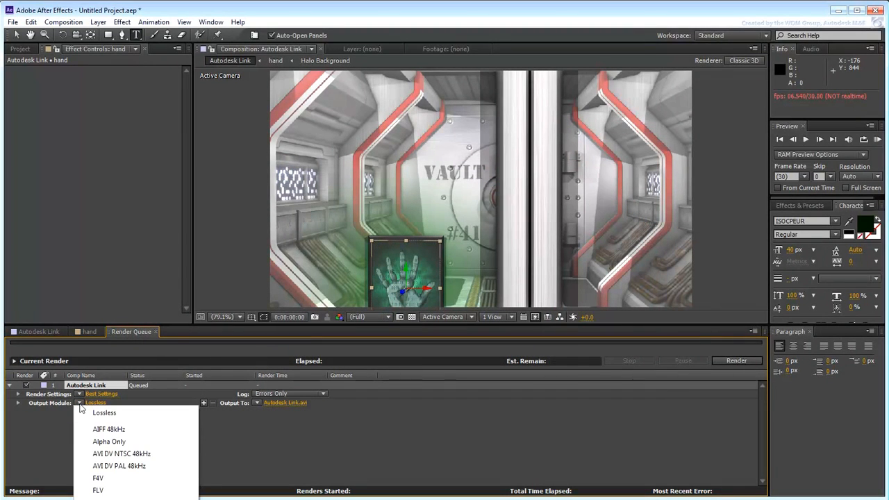
{"action": "mouse_move", "coordinate": [108, 442]}
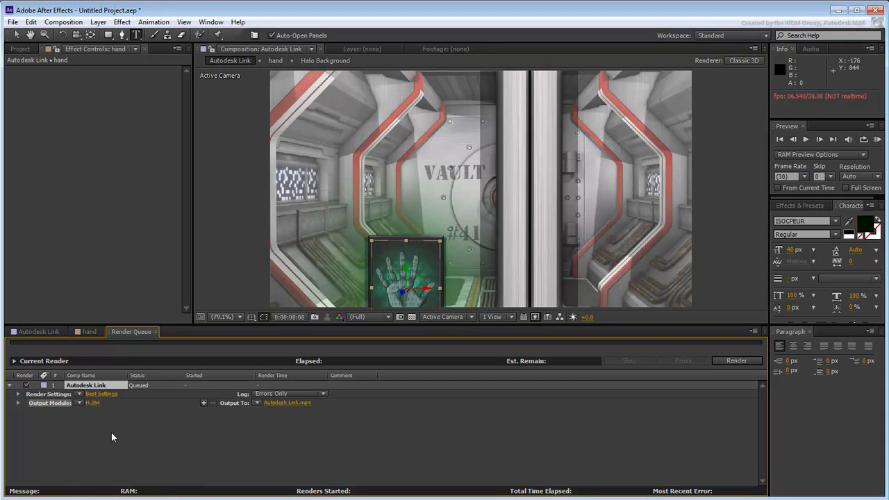
{"action": "mouse_move", "coordinate": [292, 410]}
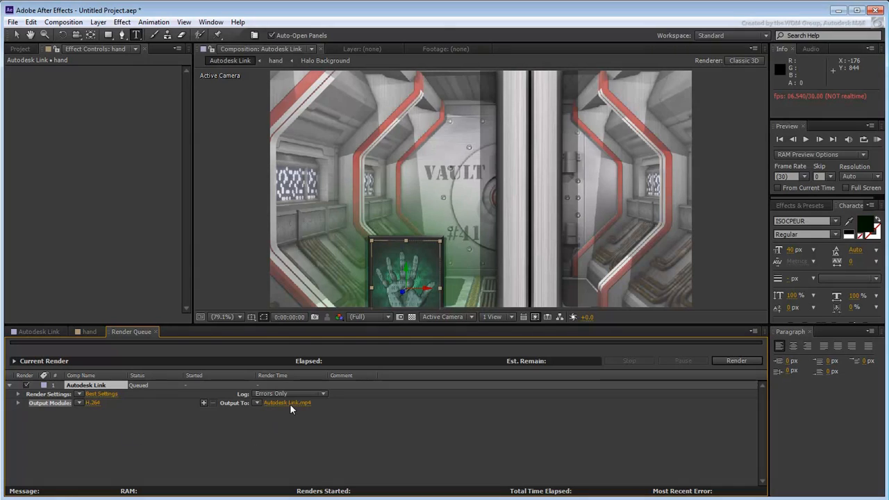
- Save the output as Vault Scene.mp4 and start the render
{"action": "left_click", "coordinate": [286, 402]}
{"action": "type", "text": "Vault Scene.mp4"}
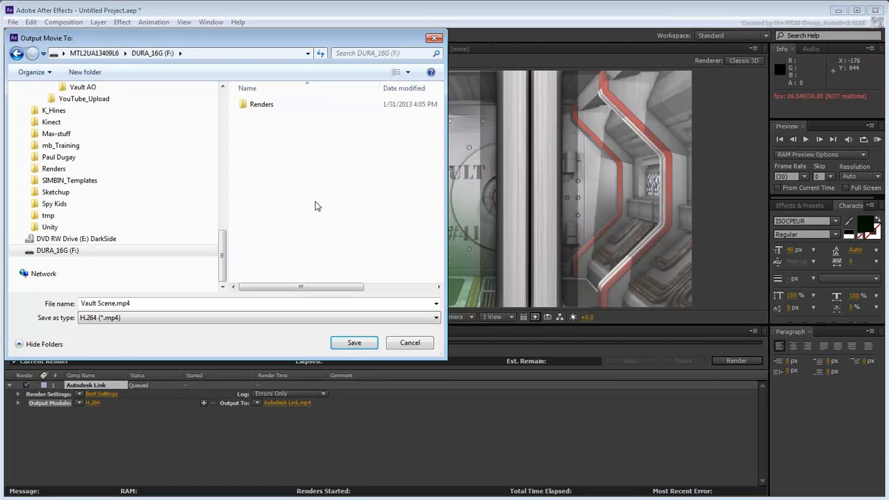
{"action": "left_click", "coordinate": [354, 341]}
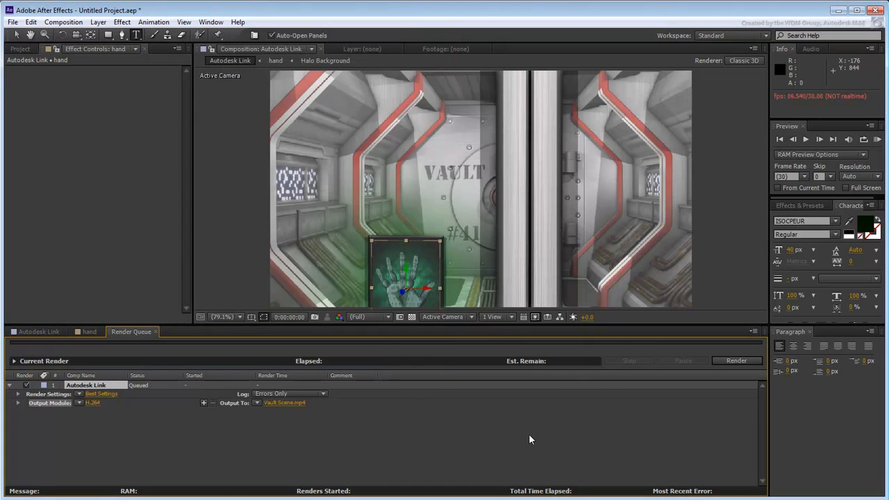
{"action": "left_click", "coordinate": [736, 361]}
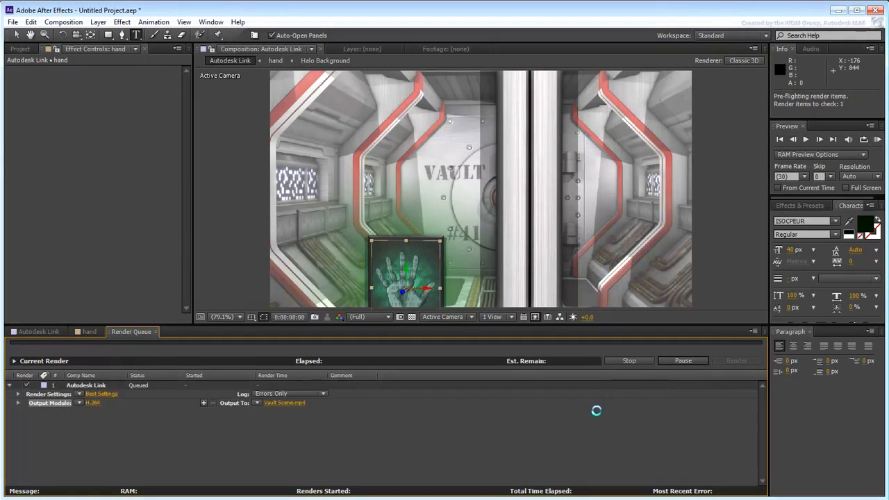
{"action": "left_click", "coordinate": [736, 361]}
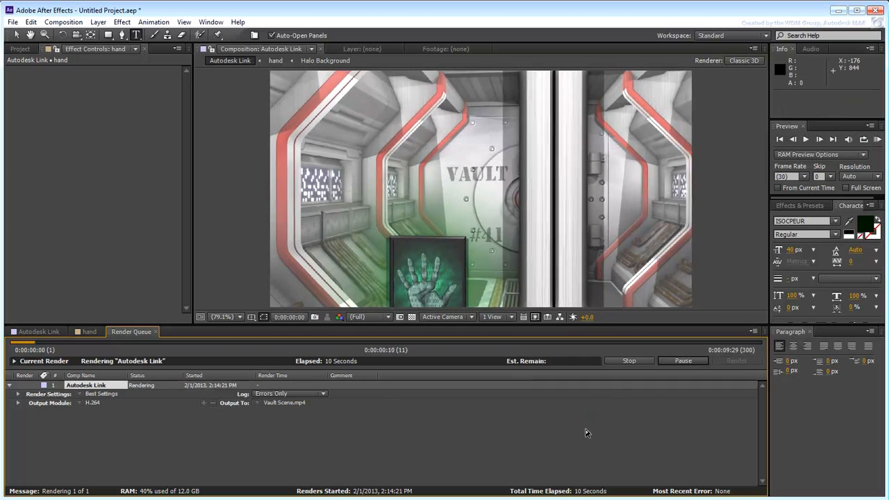